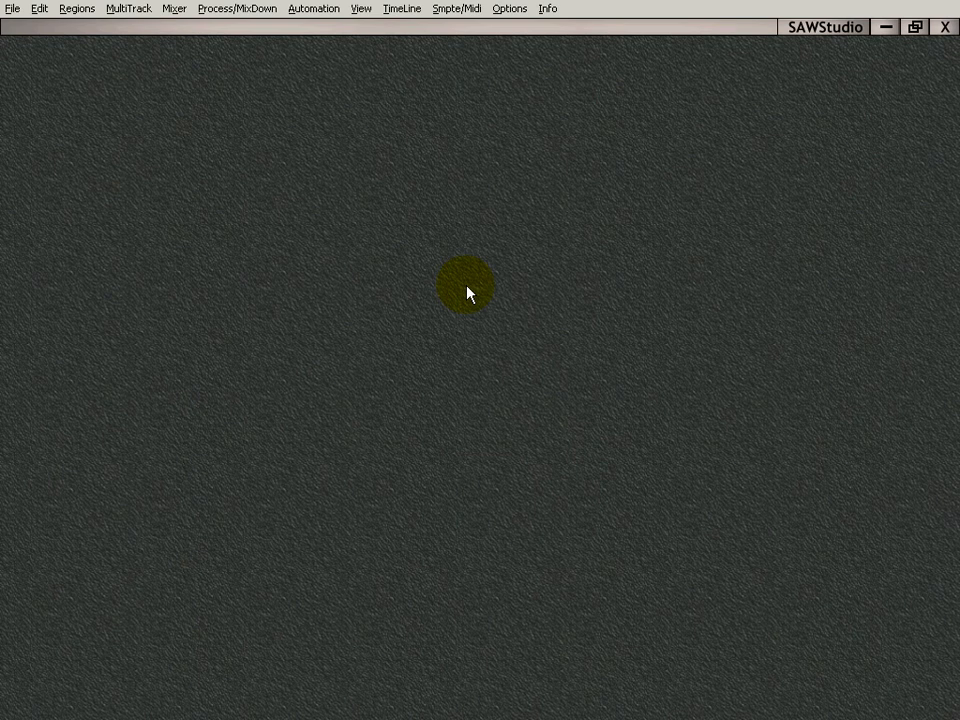
Step: Open the MultiTrack window from the View menu
click(361, 8)
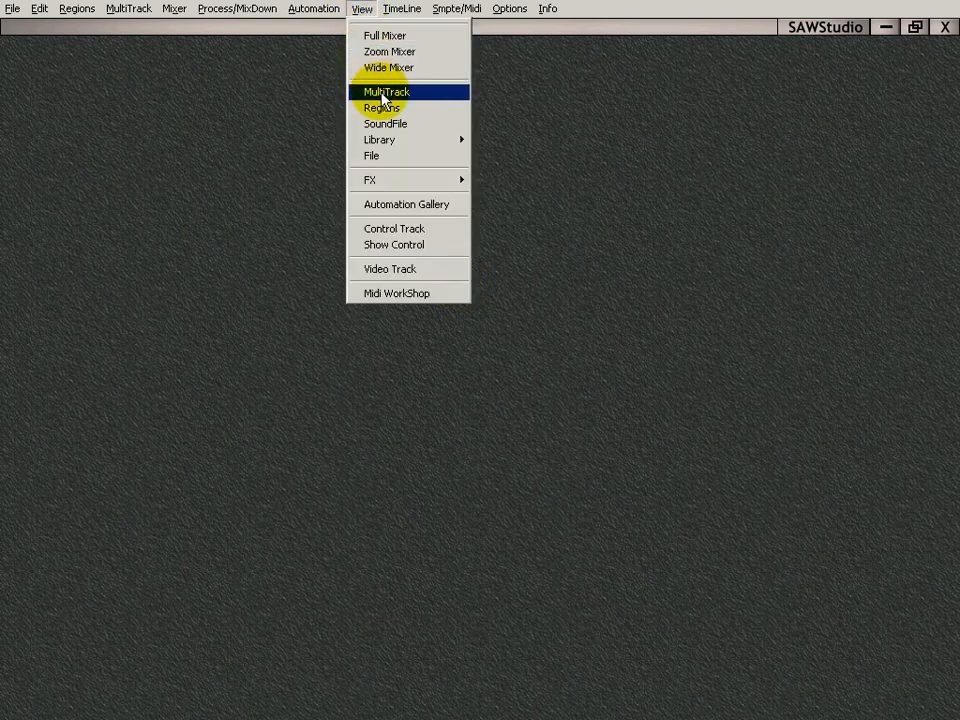
click(384, 91)
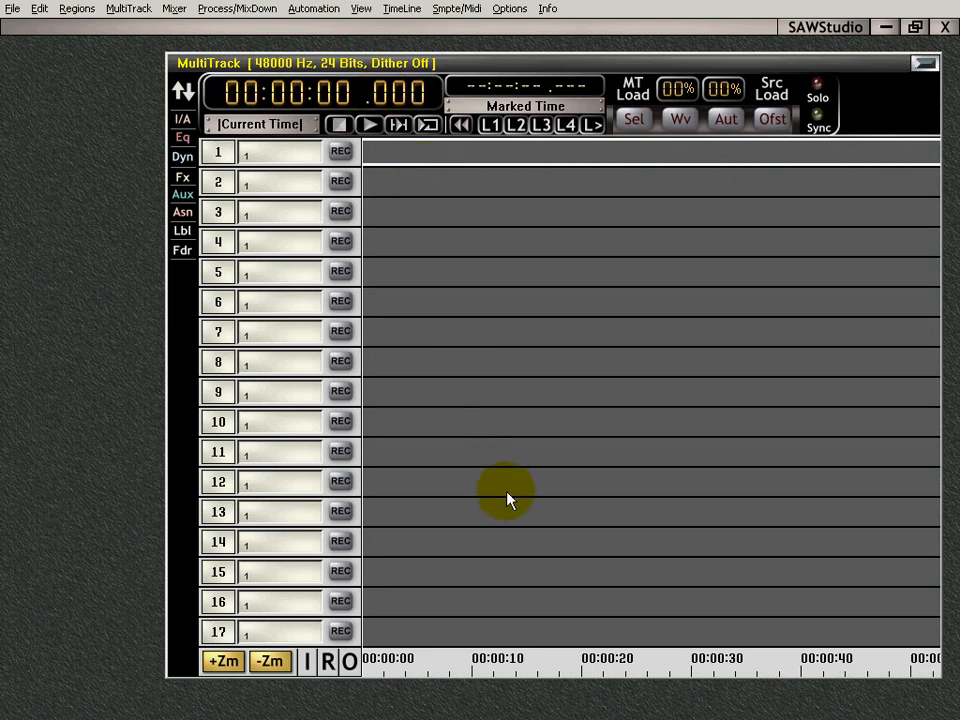
Step: Show the Z Mixer strip for Input 01 beside the MultiTrack window
click(362, 8)
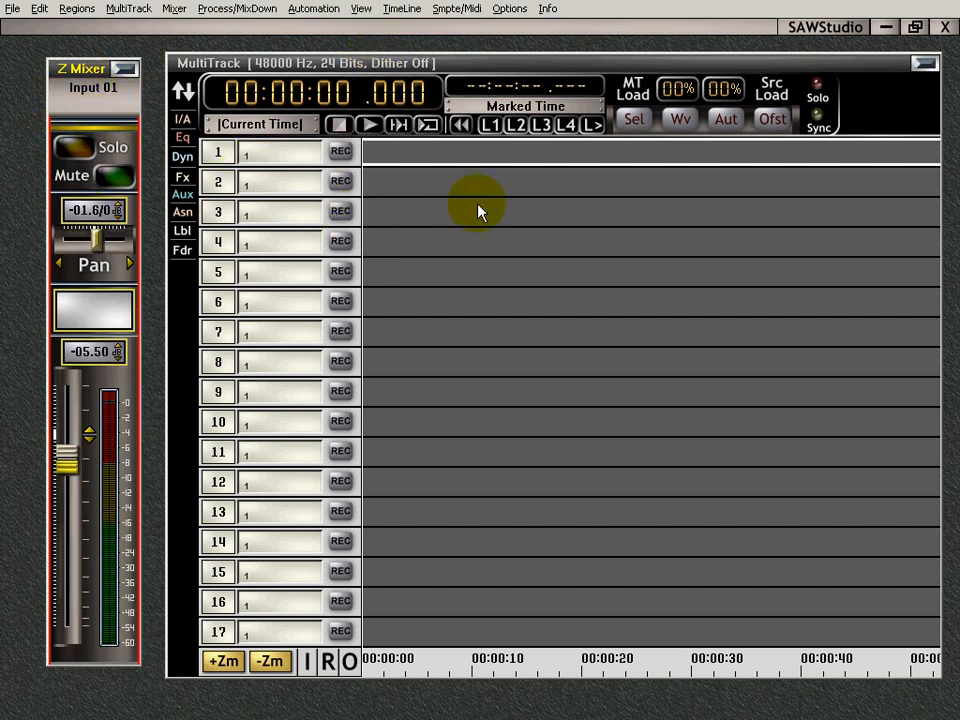
mouse_move(258, 72)
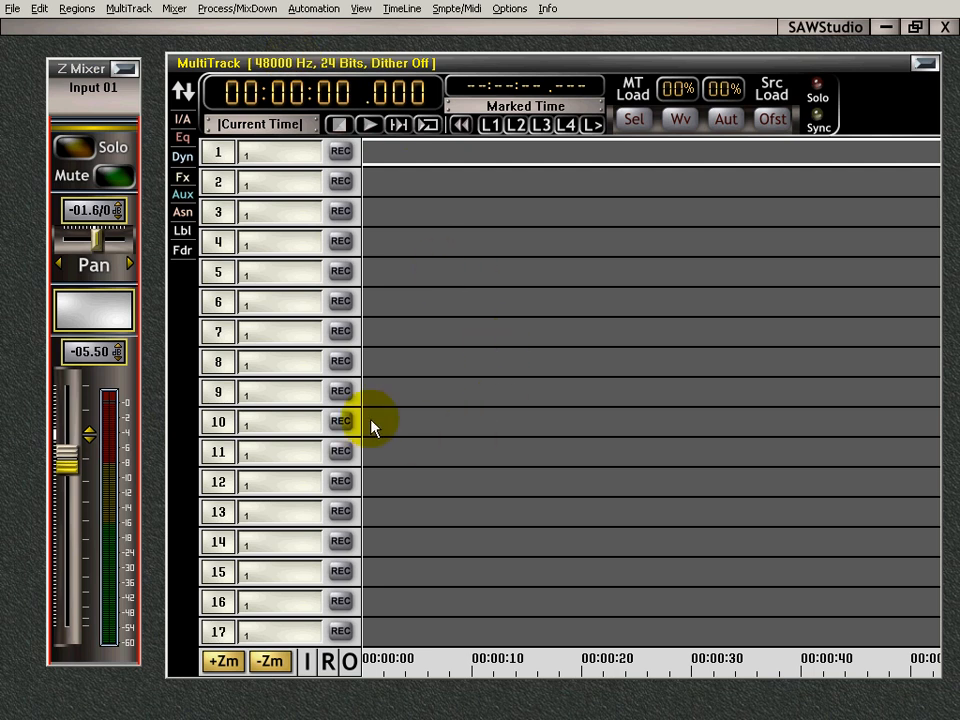
mouse_move(416, 203)
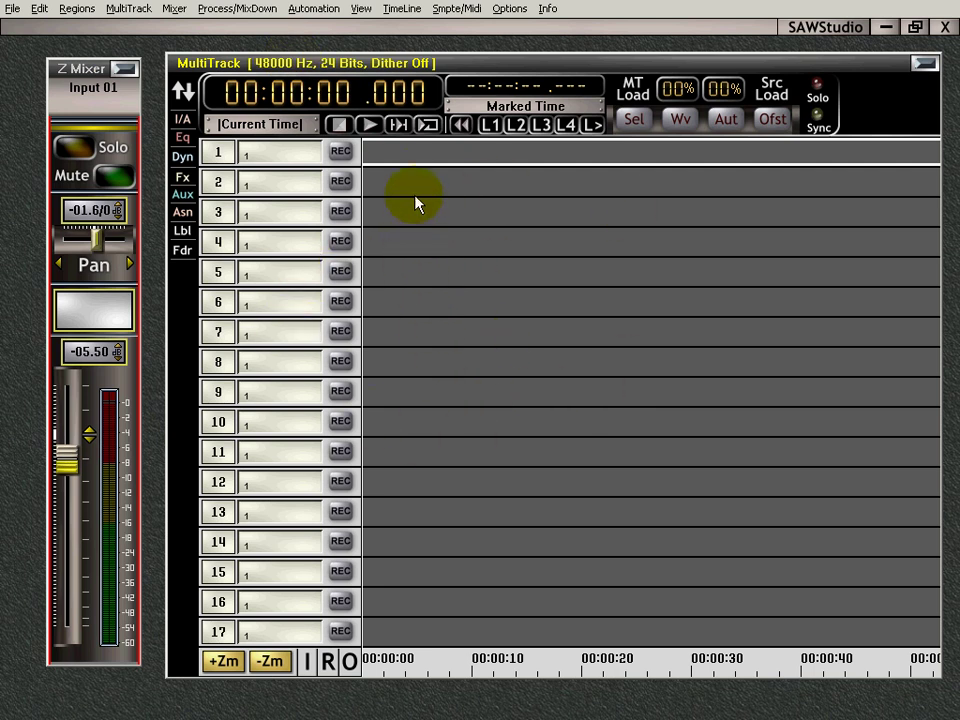
mouse_move(488, 272)
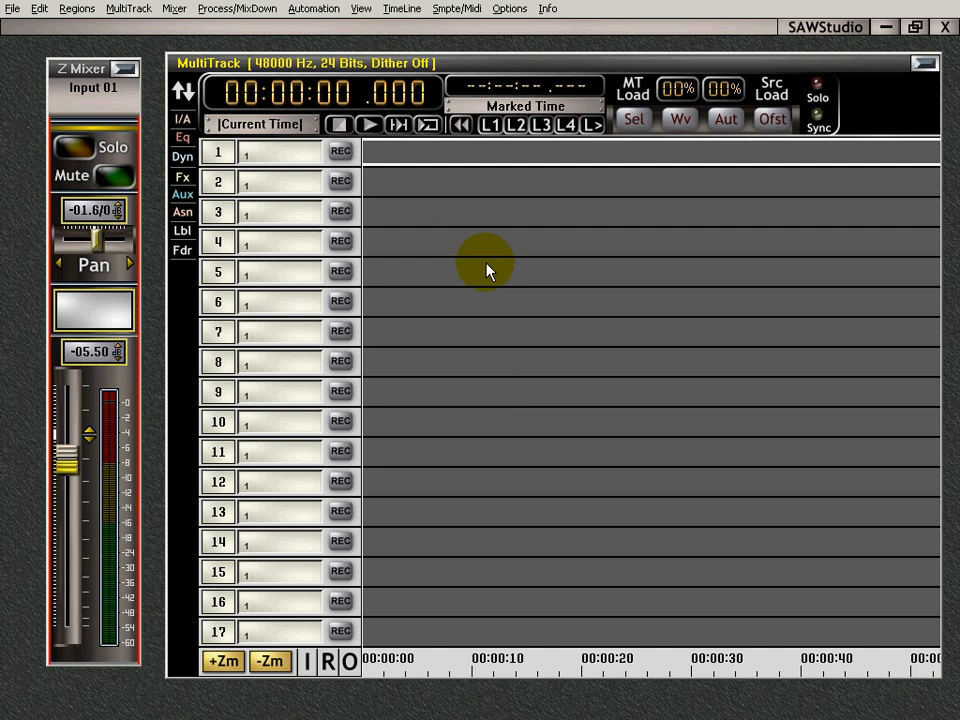
mouse_move(485, 283)
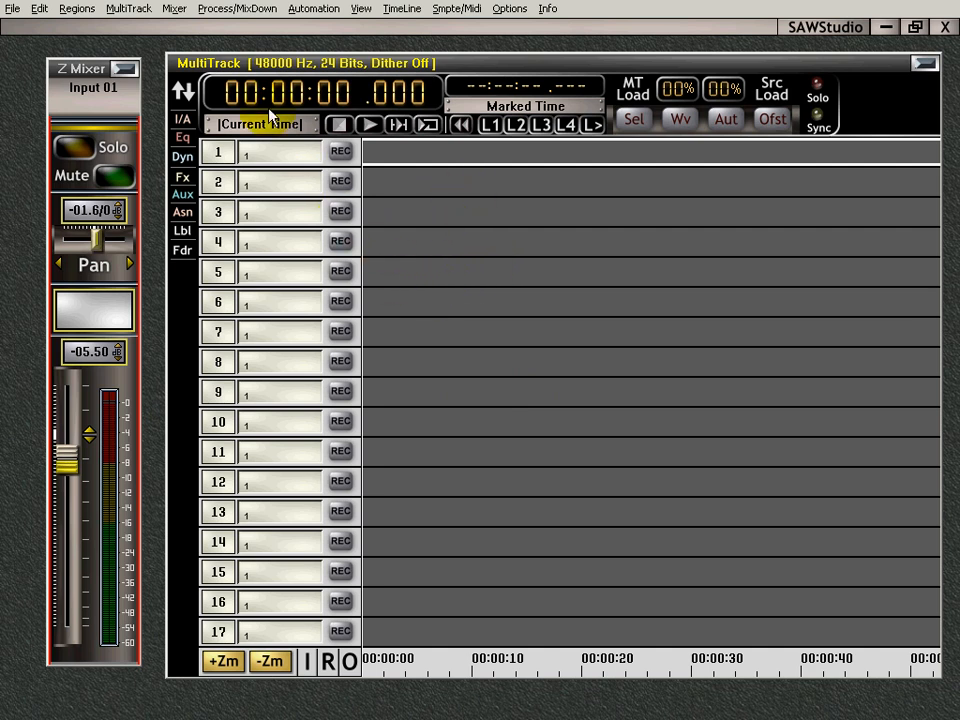
mouse_move(743, 156)
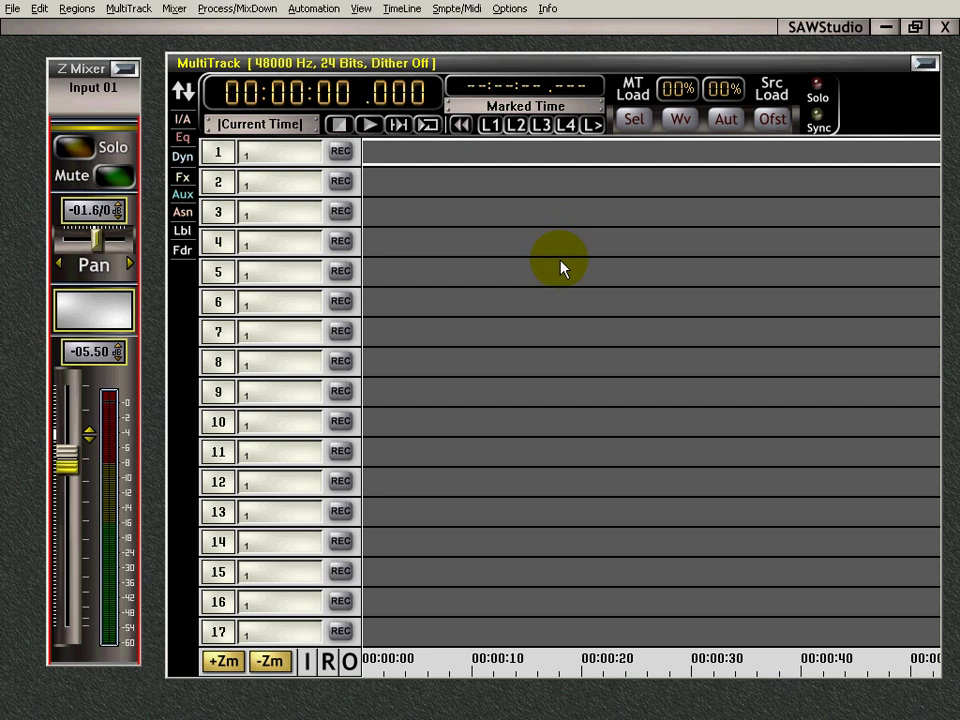
mouse_move(548, 197)
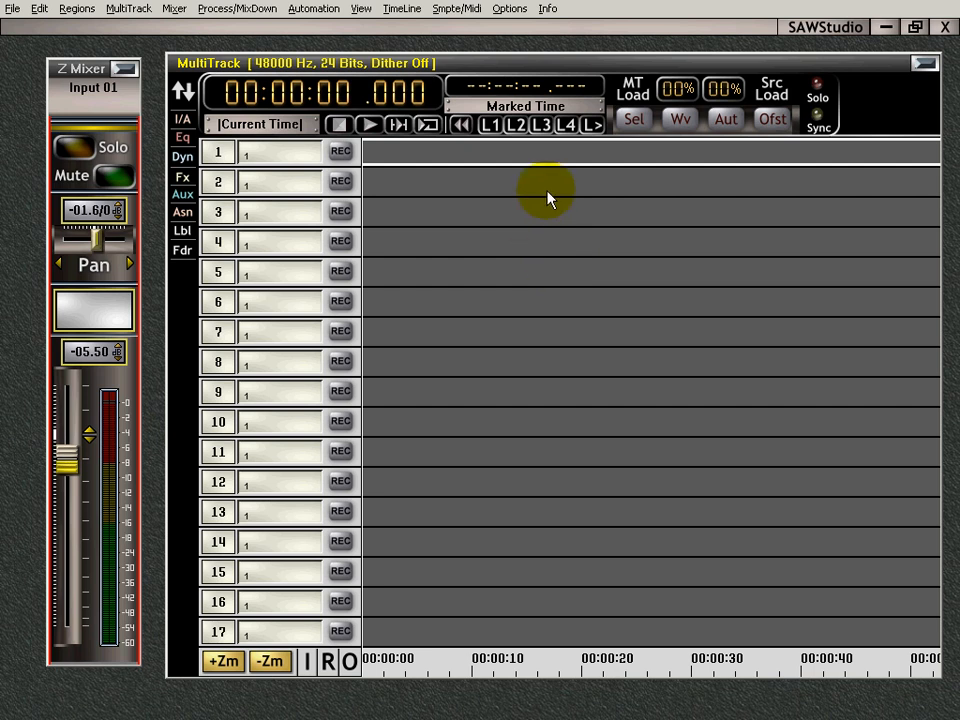
mouse_move(421, 242)
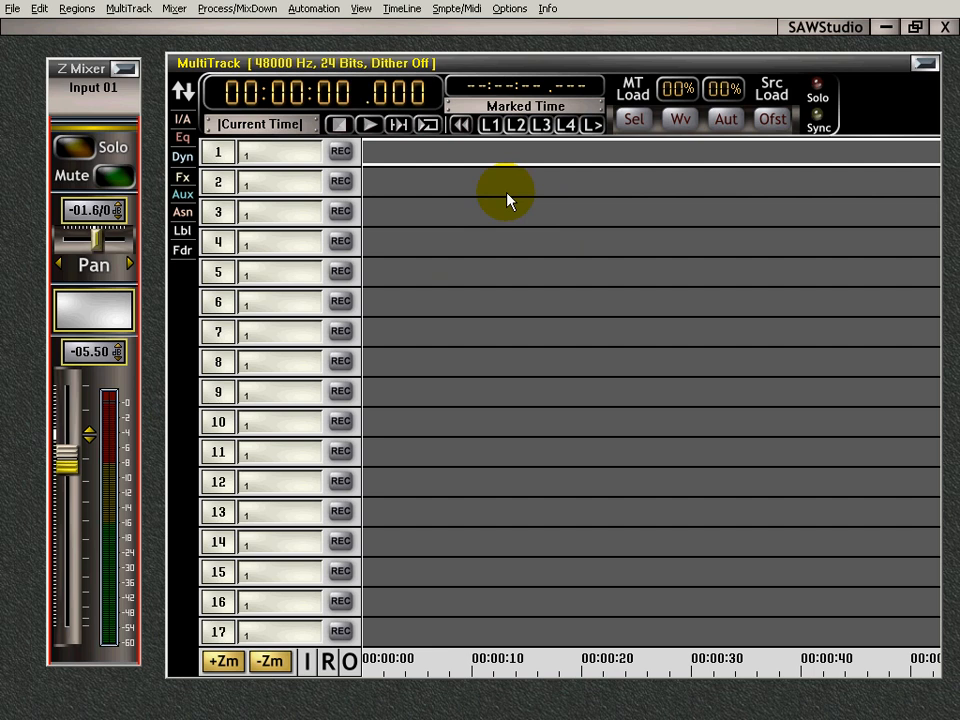
mouse_move(515, 235)
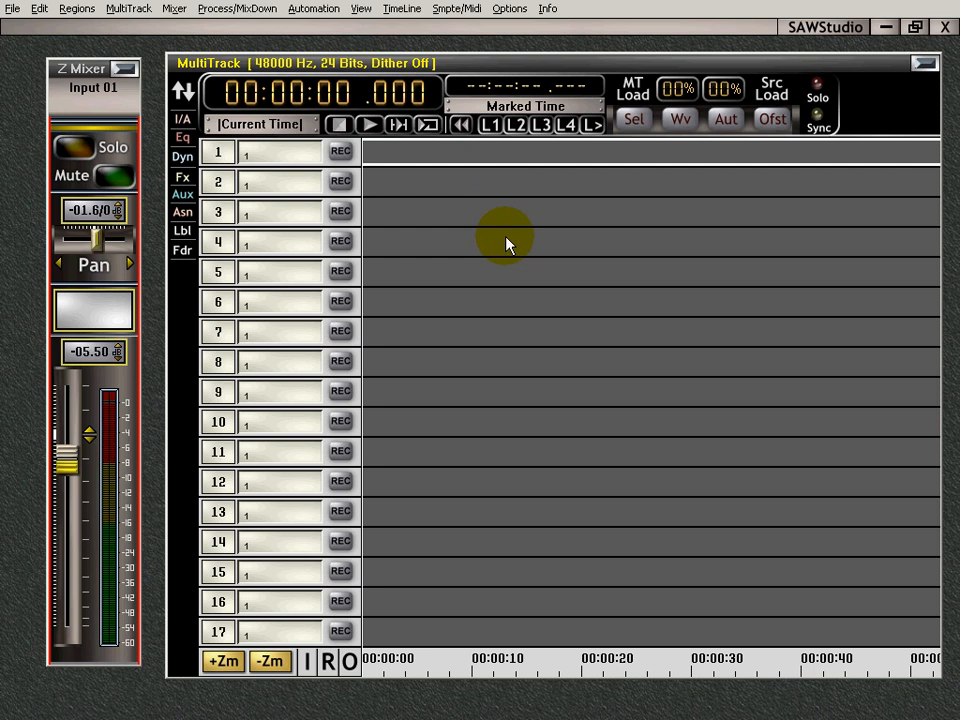
mouse_move(536, 278)
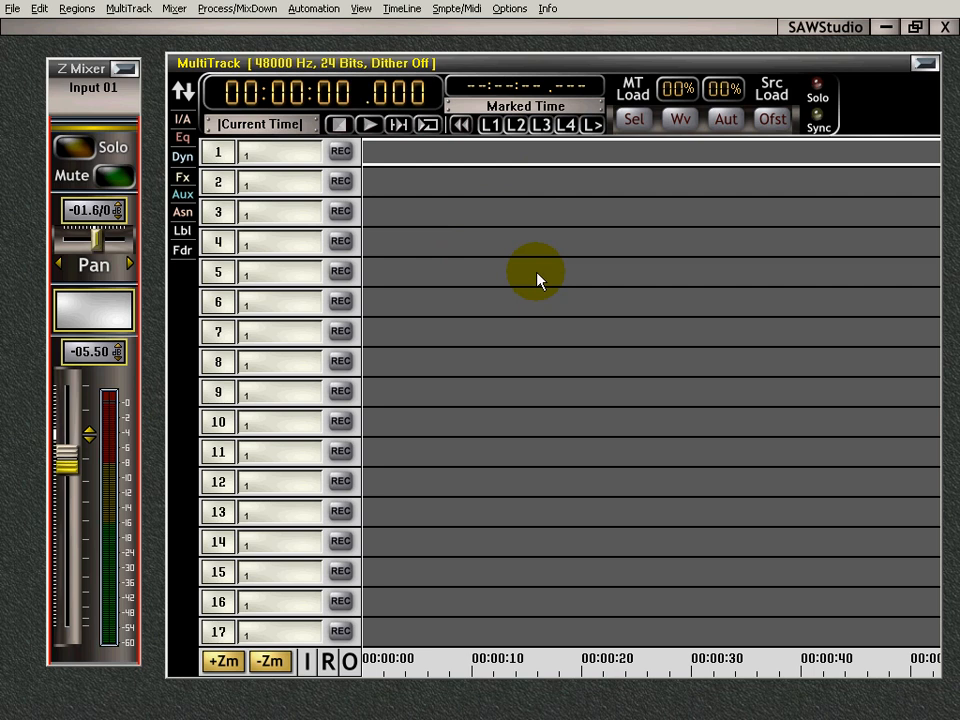
mouse_move(472, 312)
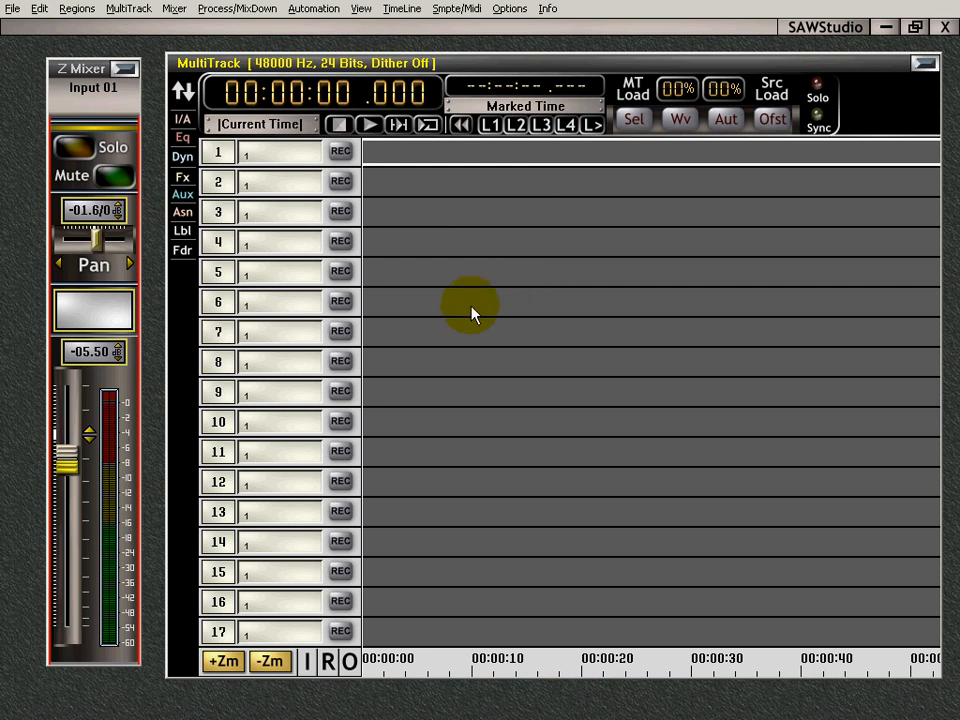
mouse_move(305, 460)
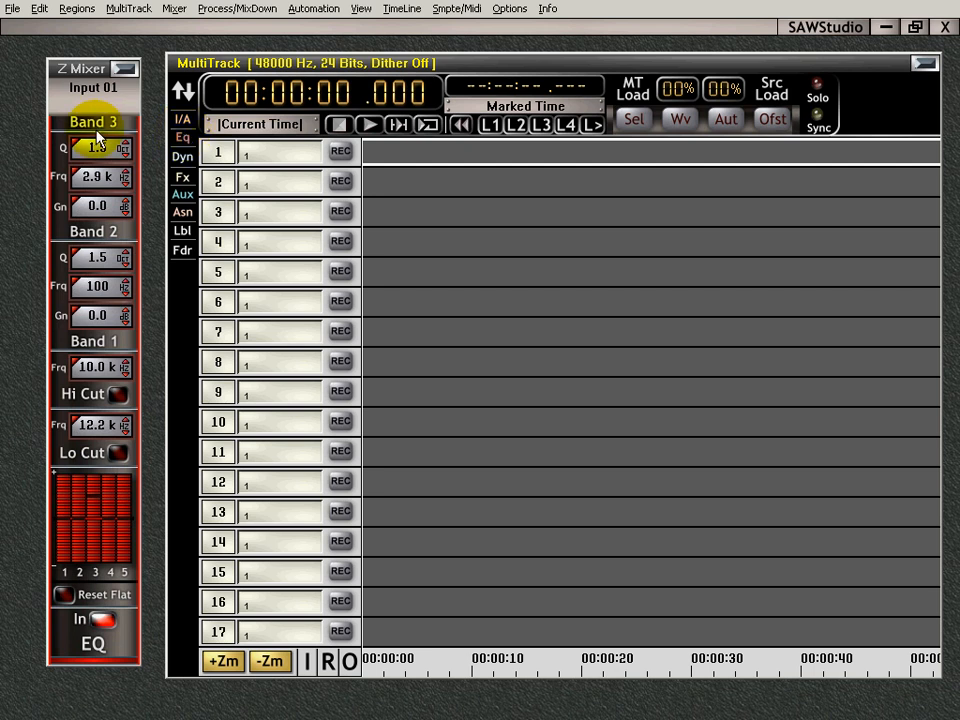
click(183, 157)
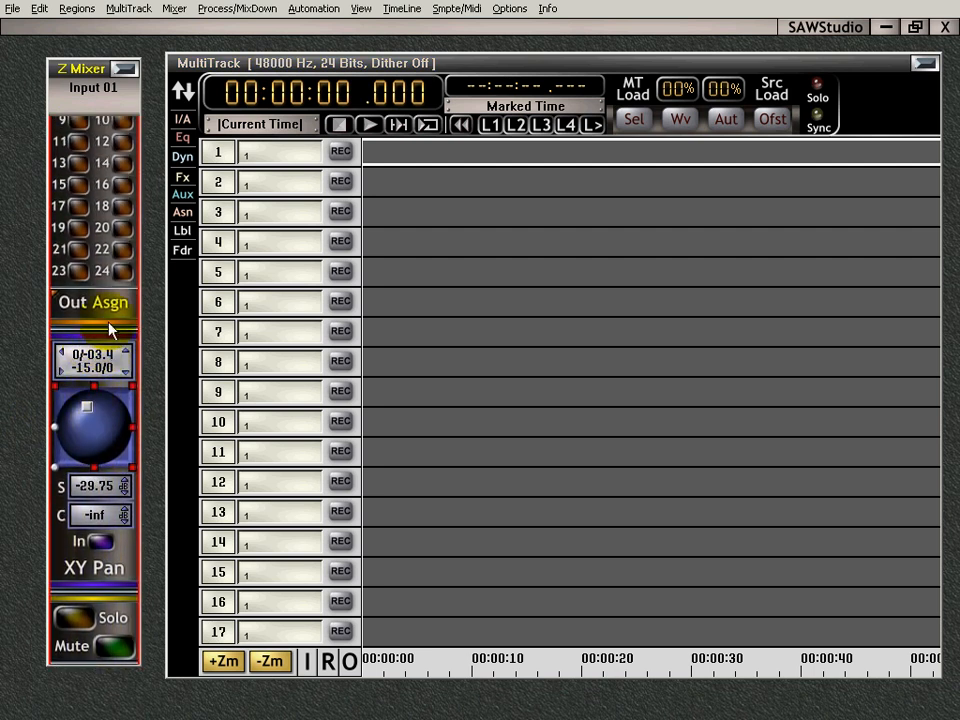
mouse_move(415, 285)
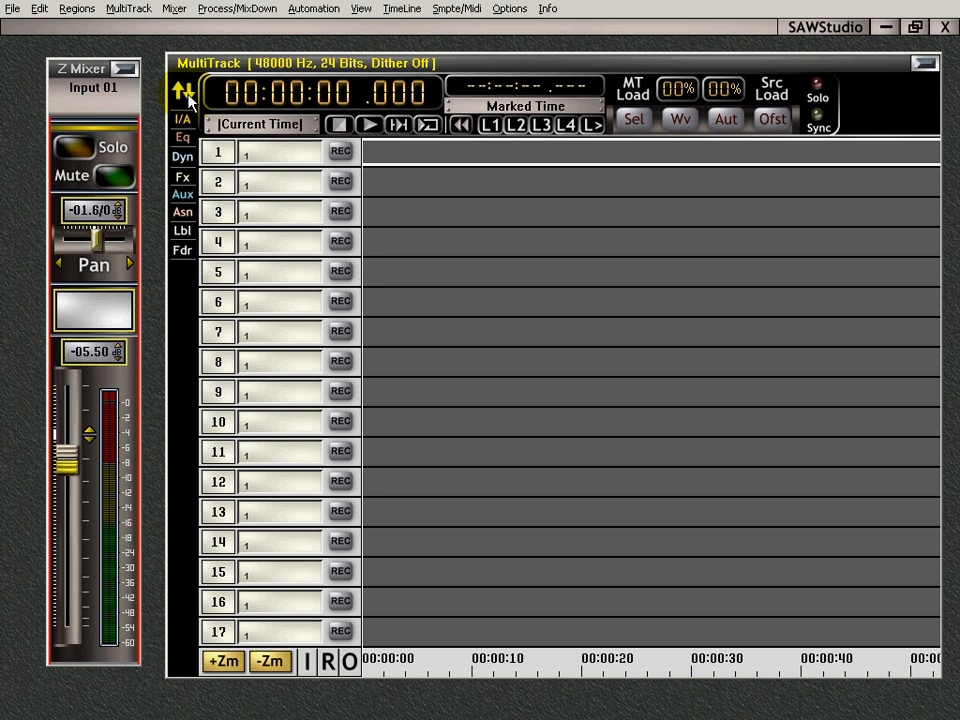
Step: Jump the mixer strip to Input 38, Input 11, Control 01, then Input 06
click(177, 95)
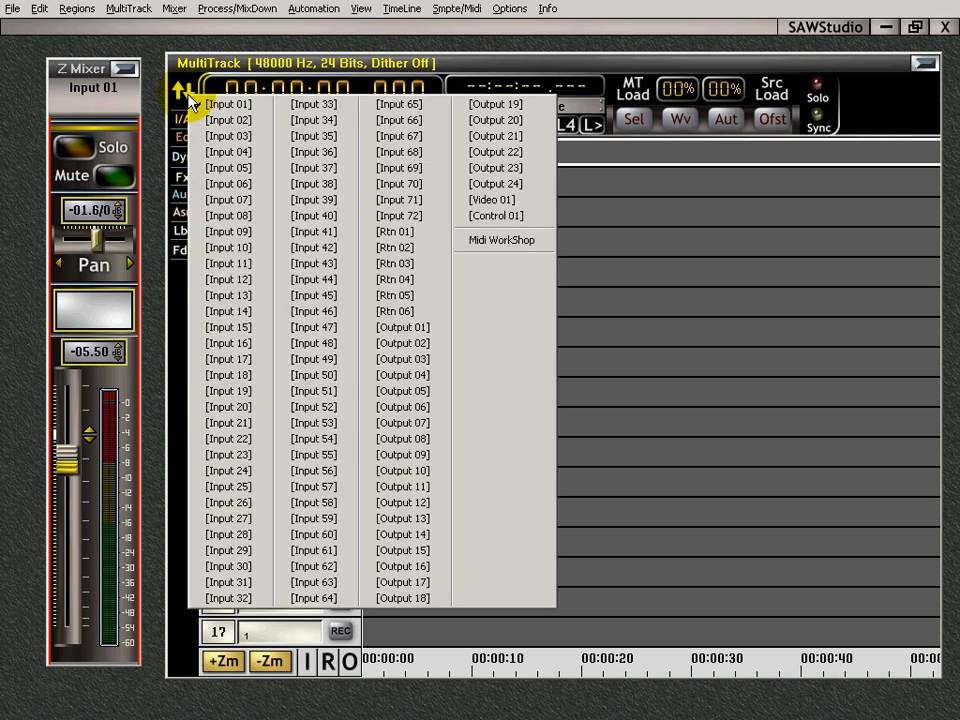
click(227, 103)
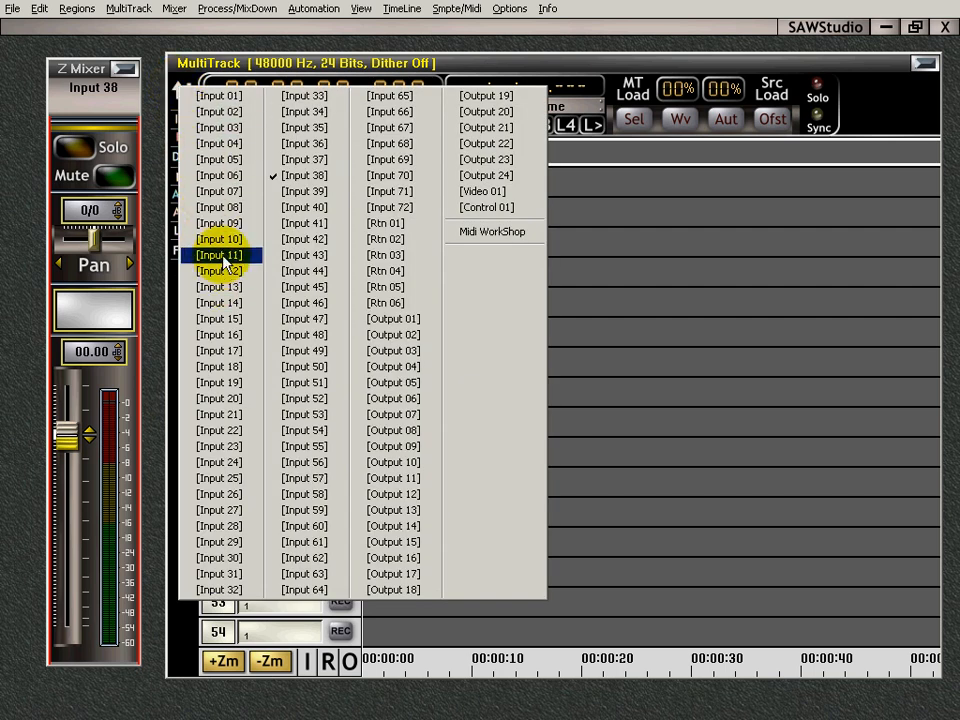
click(219, 255)
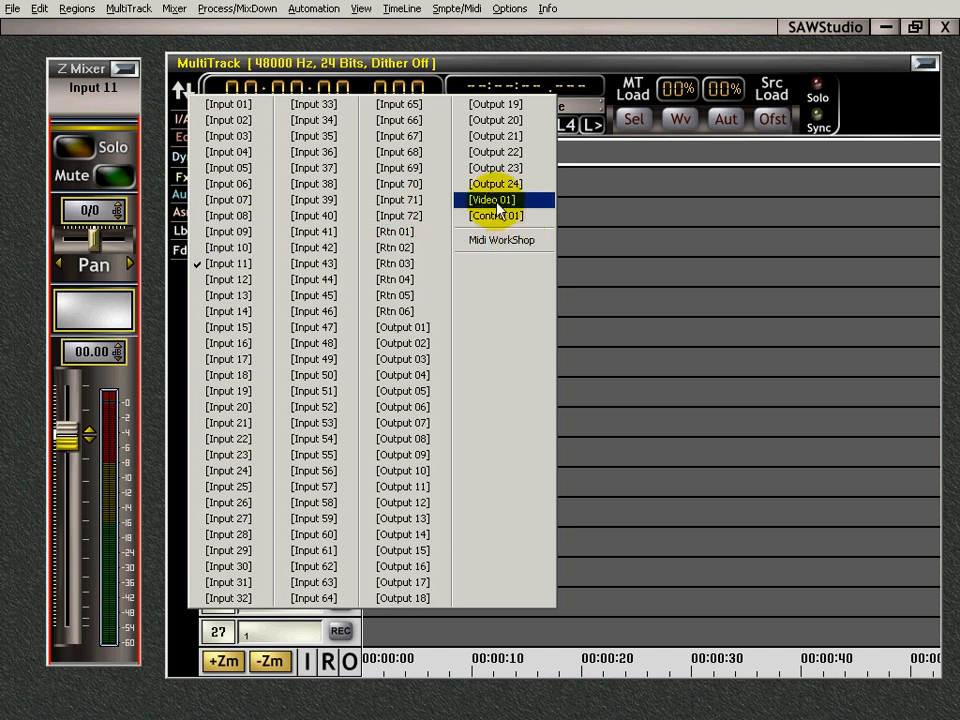
click(491, 199)
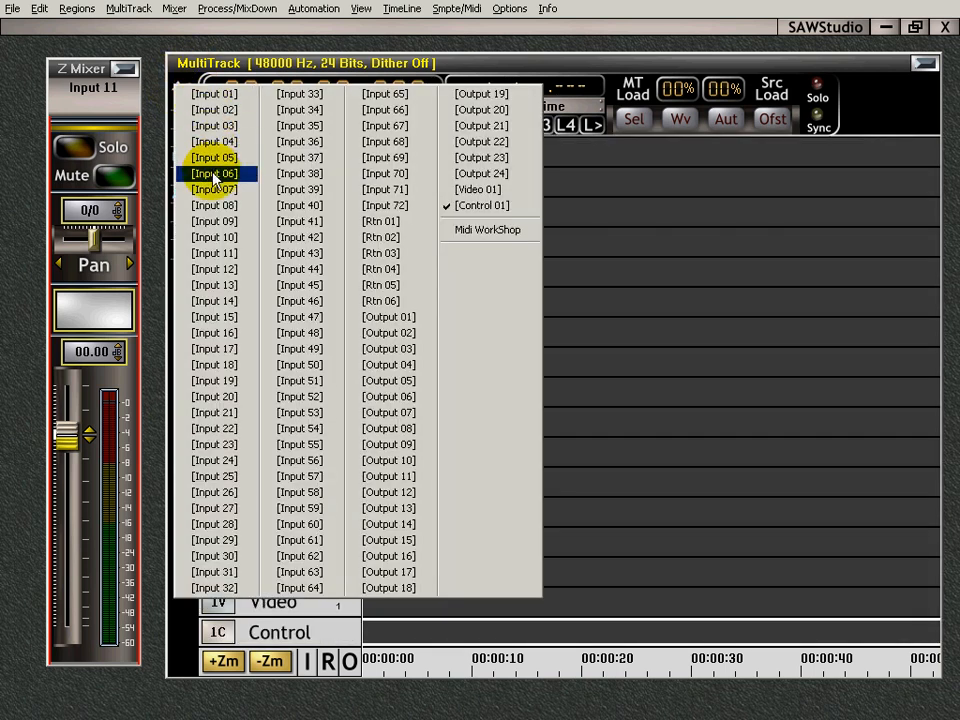
click(213, 173)
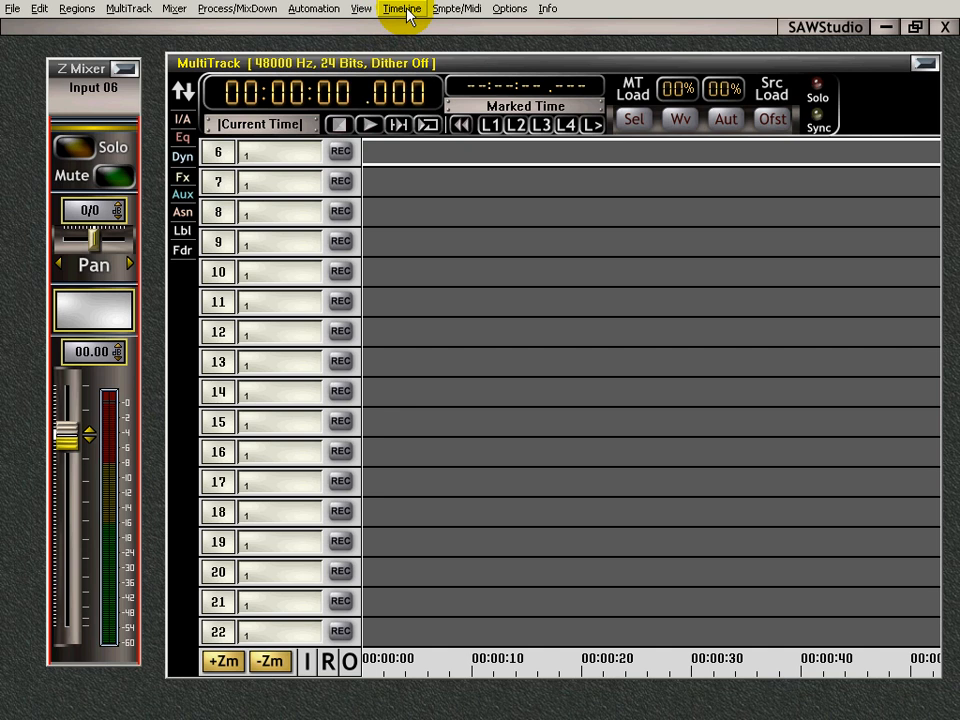
click(420, 9)
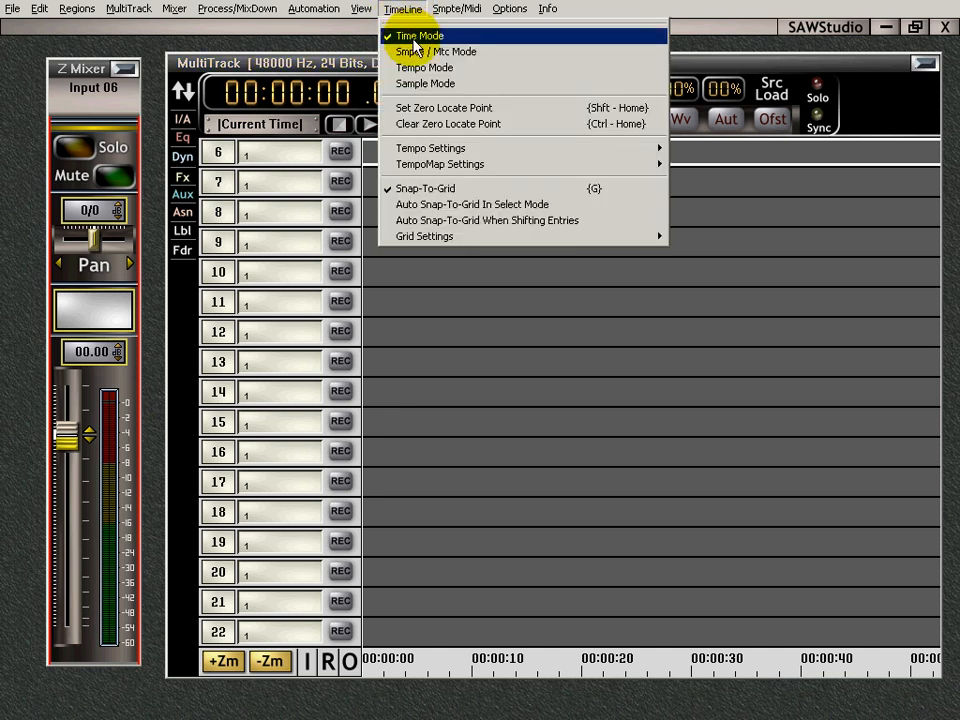
mouse_move(426, 83)
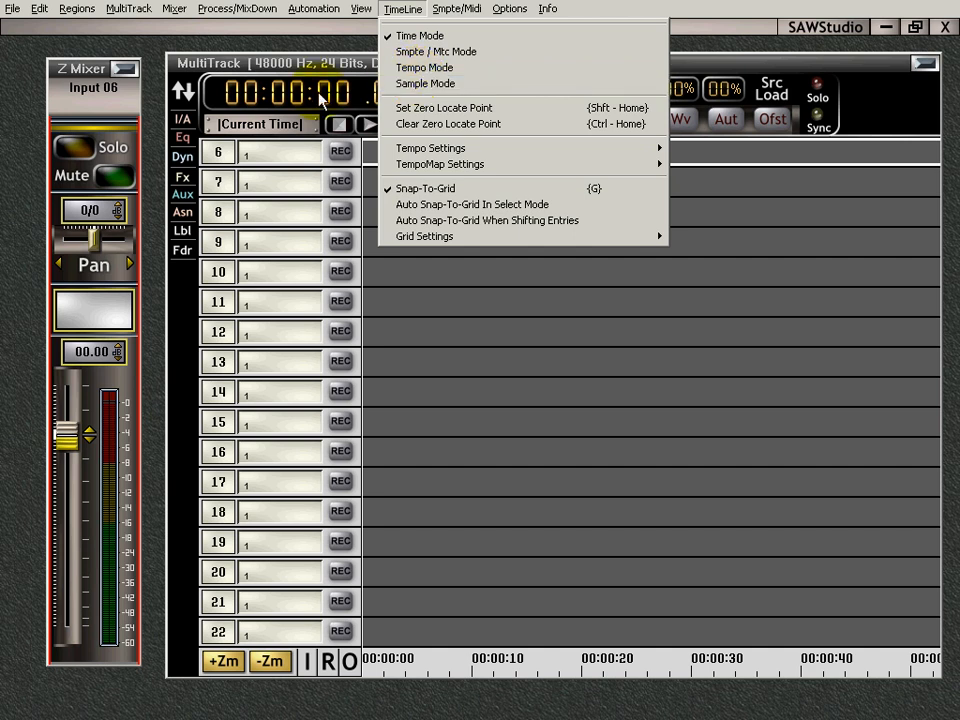
right_click(320, 97)
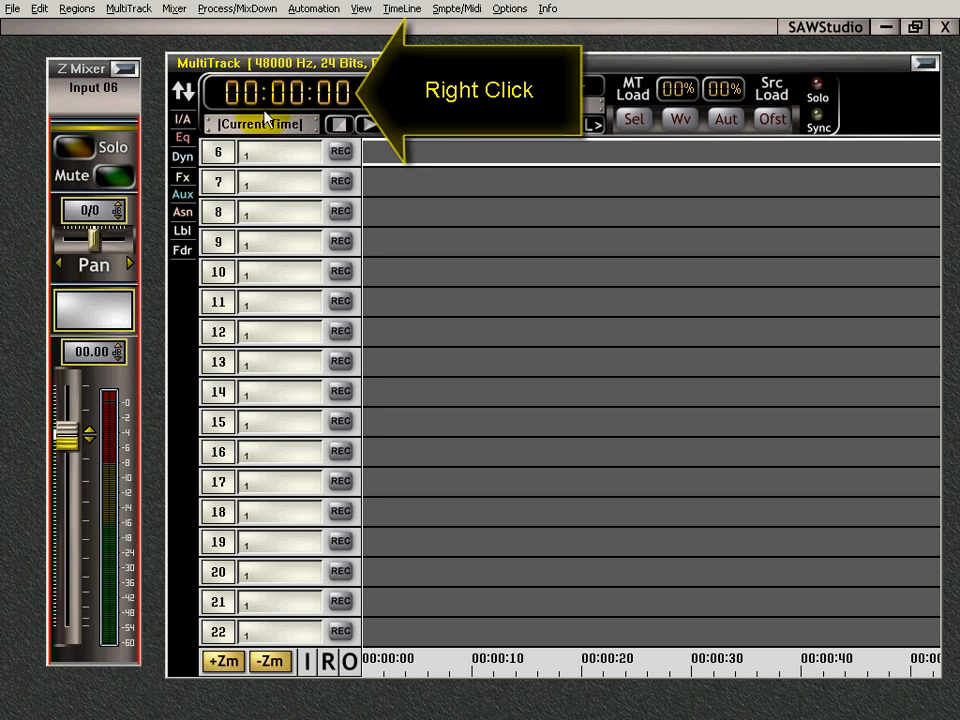
right_click(283, 93)
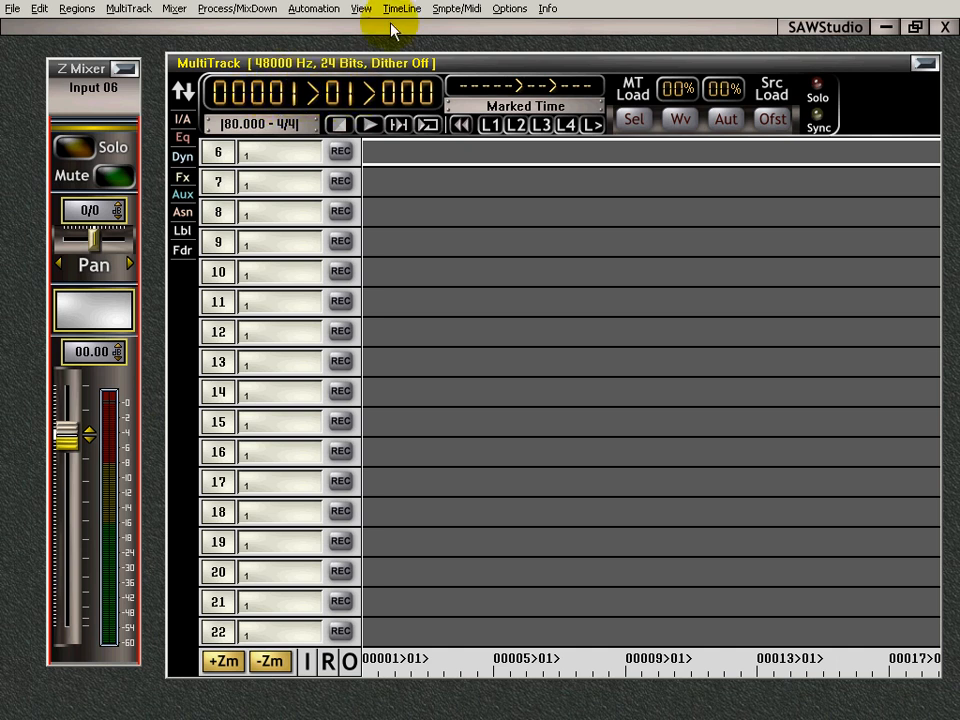
click(413, 9)
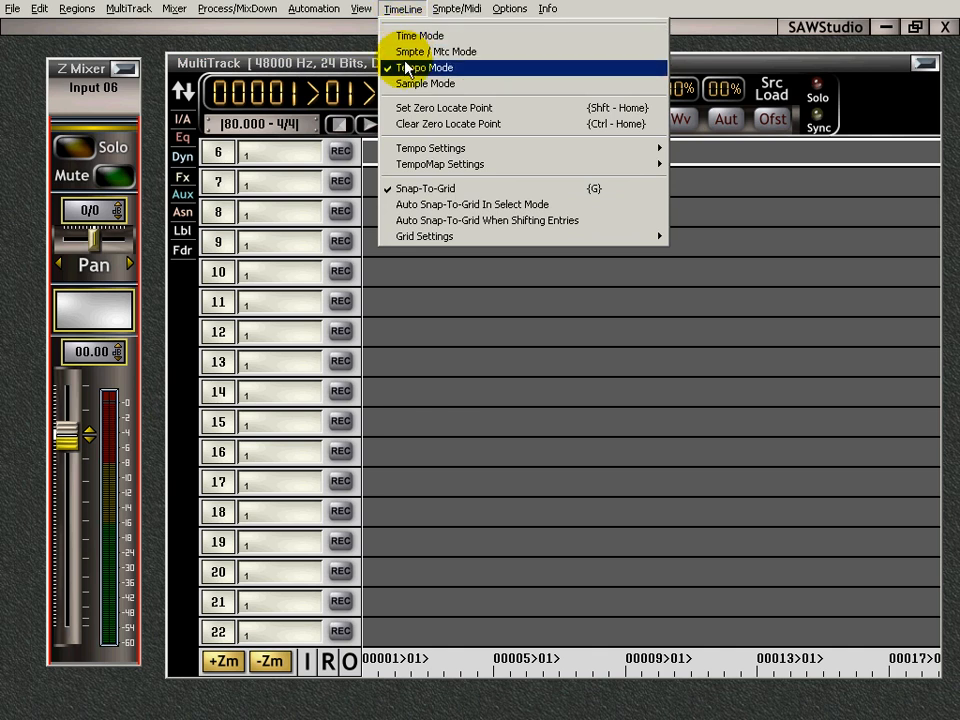
mouse_move(444, 51)
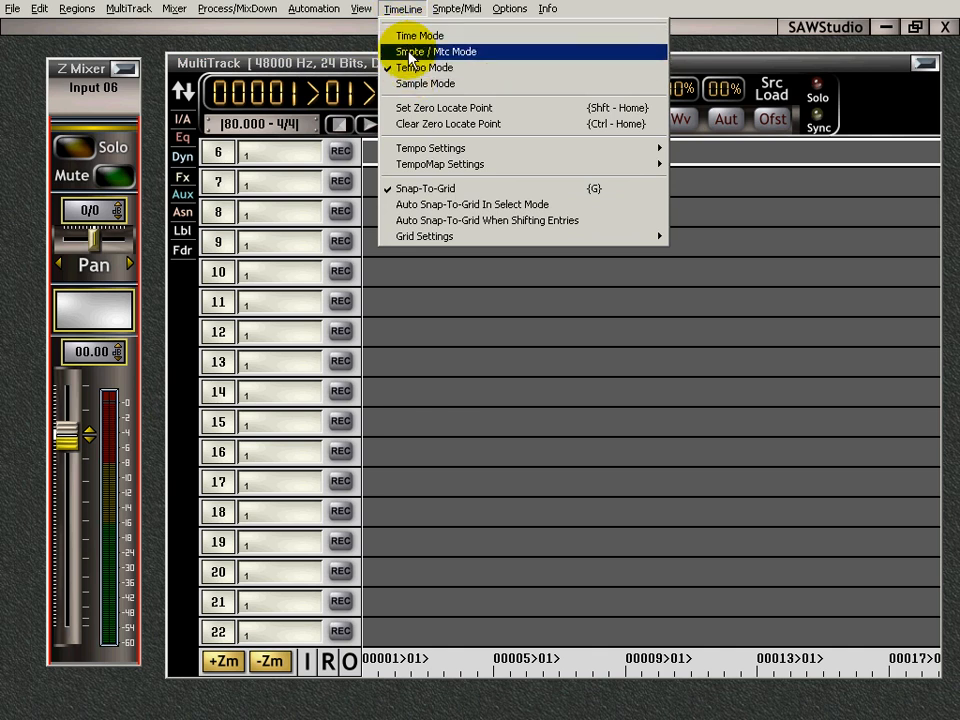
click(447, 51)
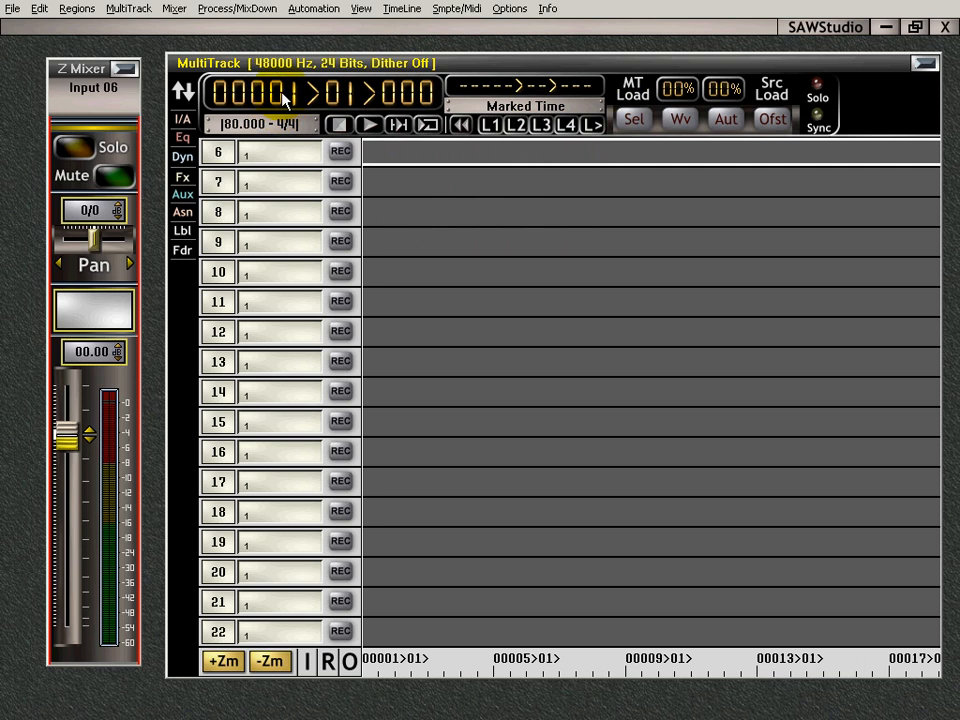
click(402, 8)
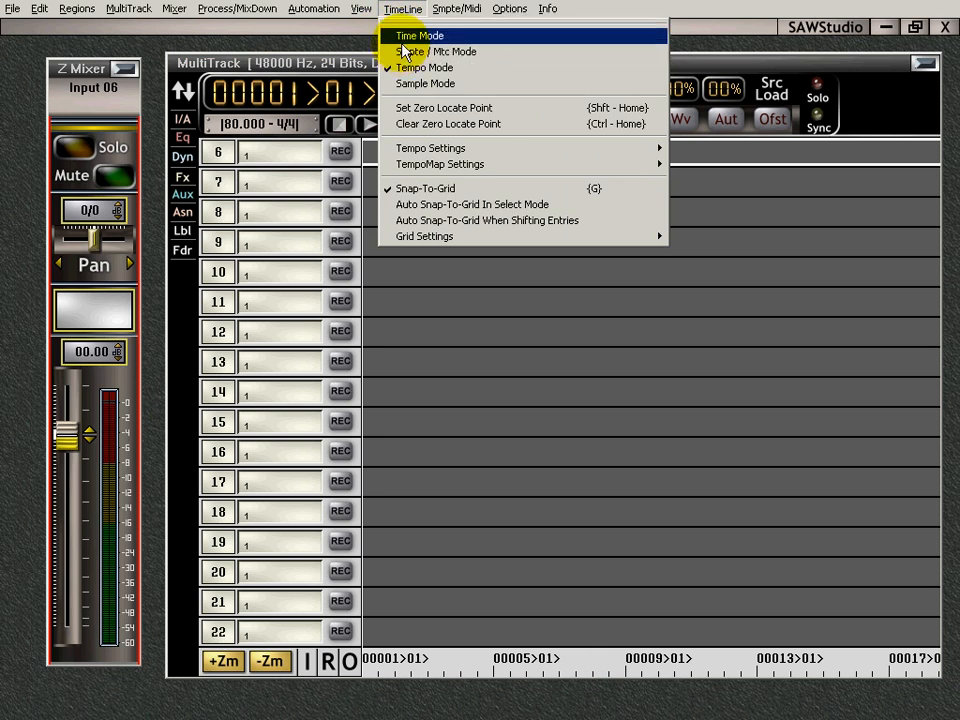
click(432, 51)
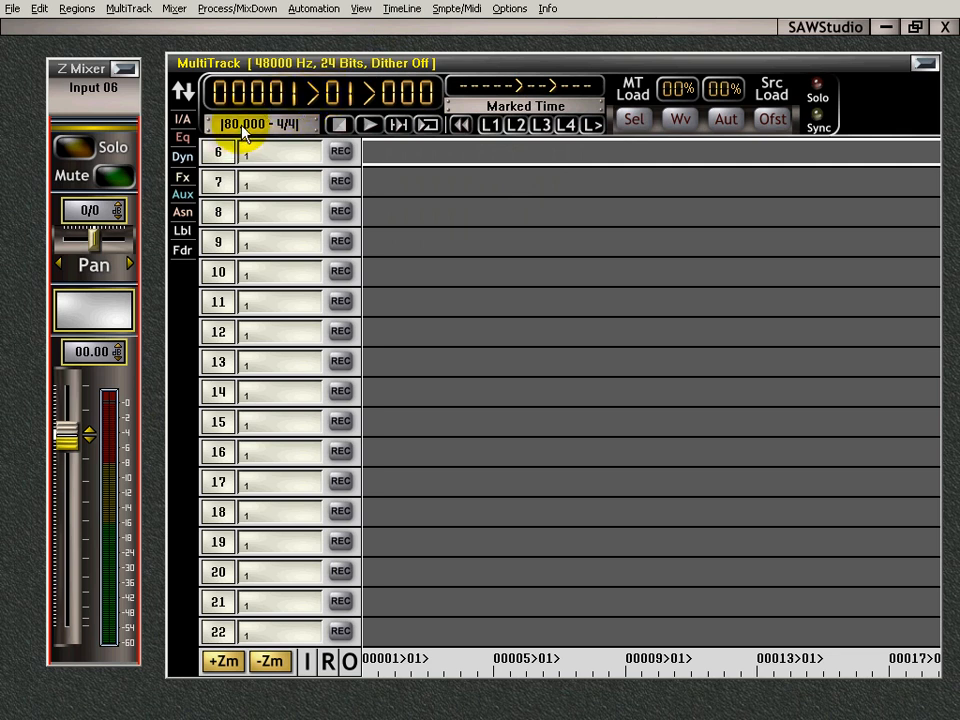
mouse_move(296, 135)
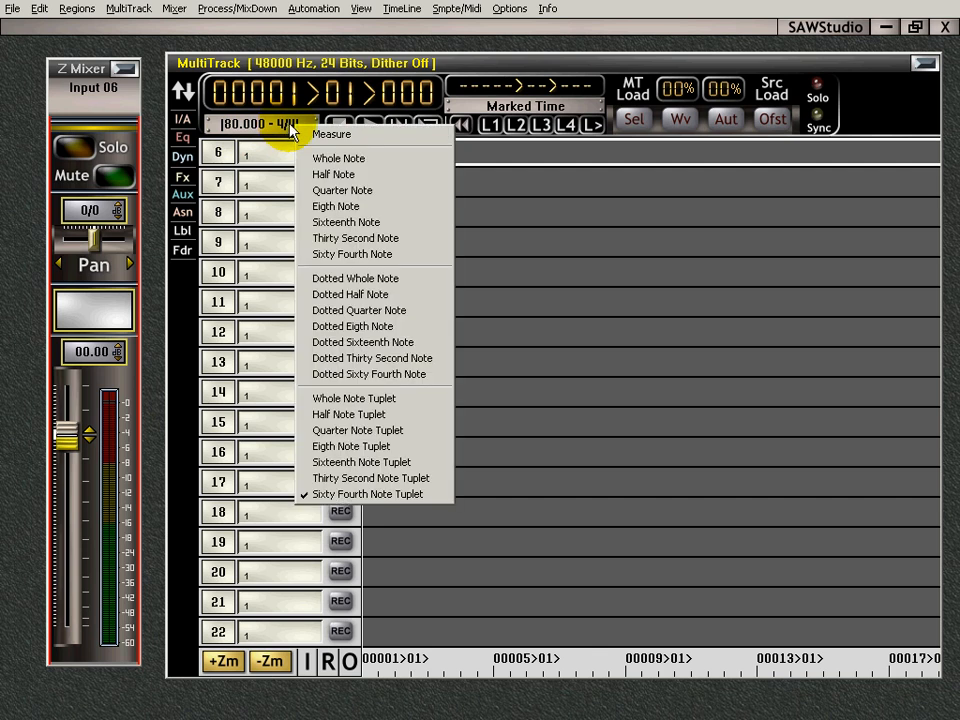
mouse_move(361, 462)
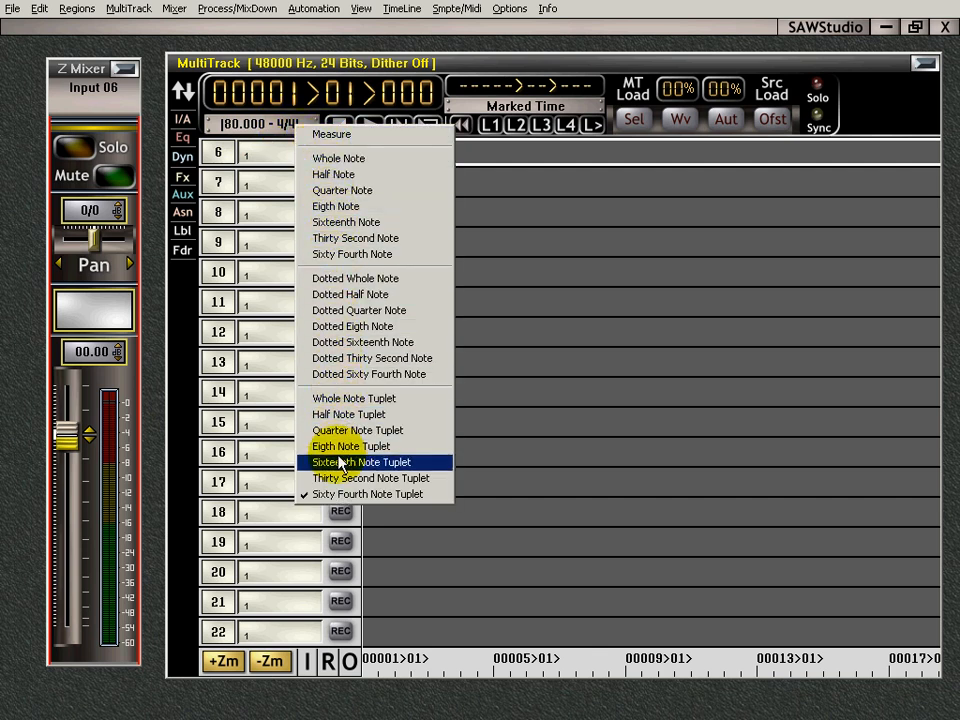
mouse_move(355, 238)
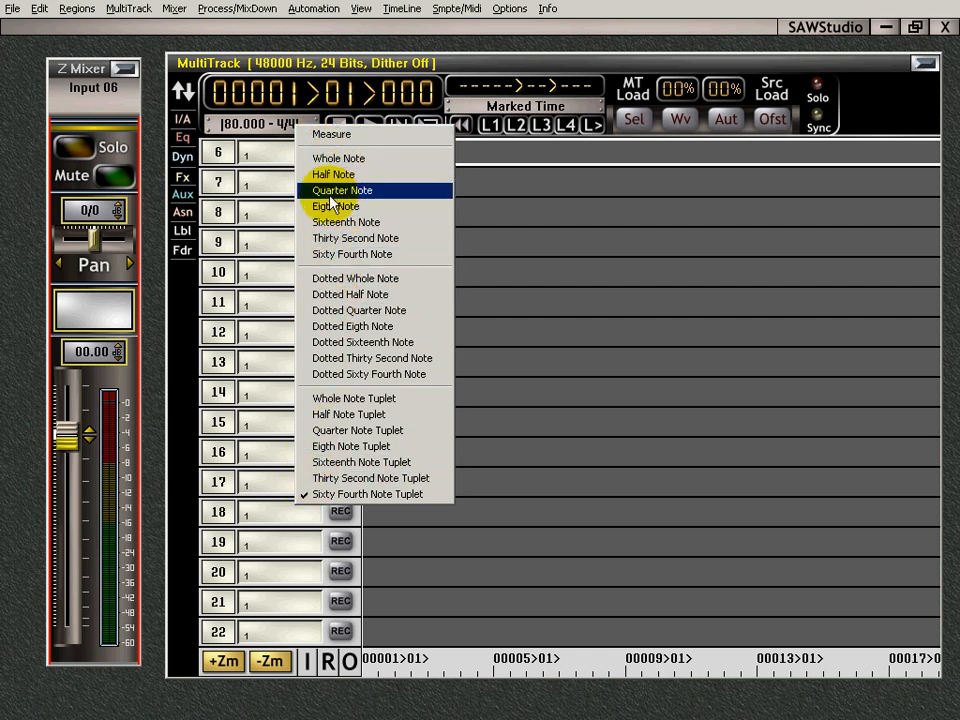
Step: Set the snap grid resolution to Quarter Note
click(342, 190)
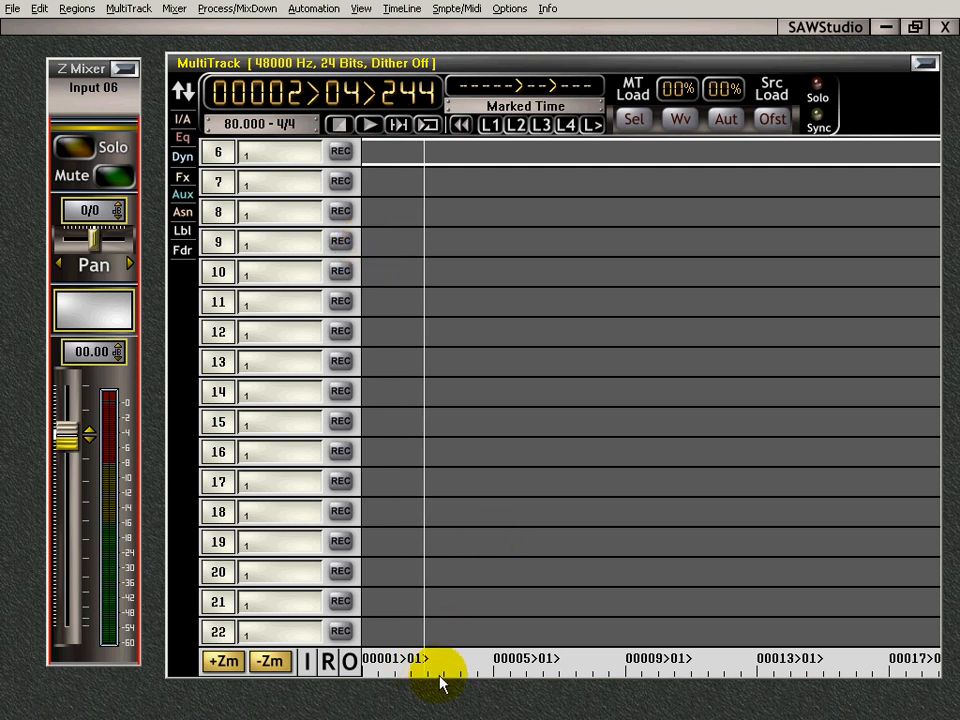
mouse_move(472, 578)
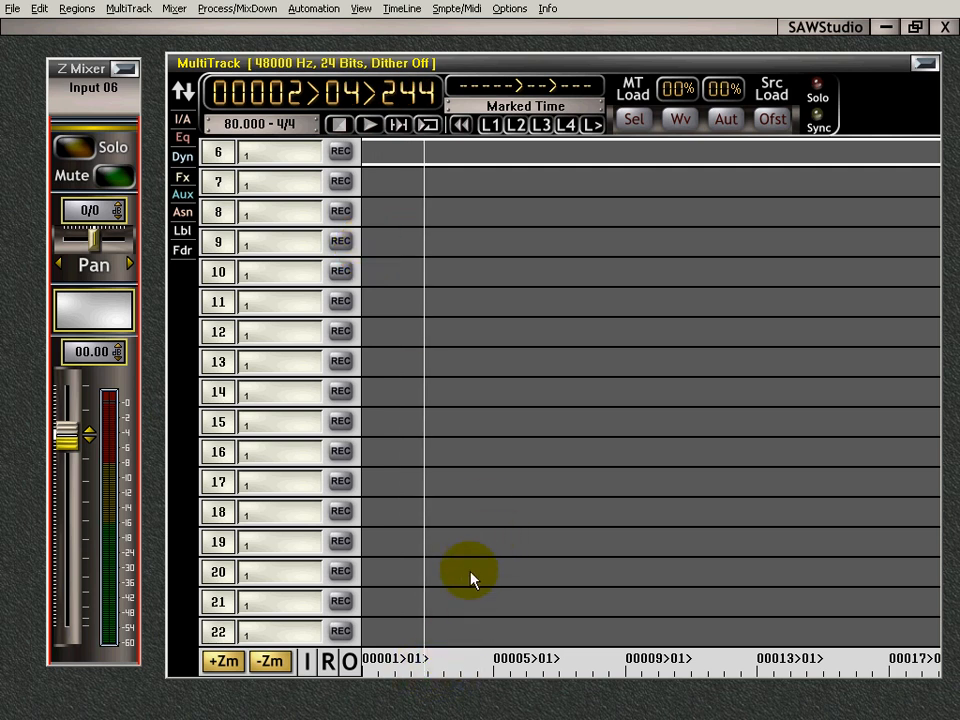
mouse_move(450, 670)
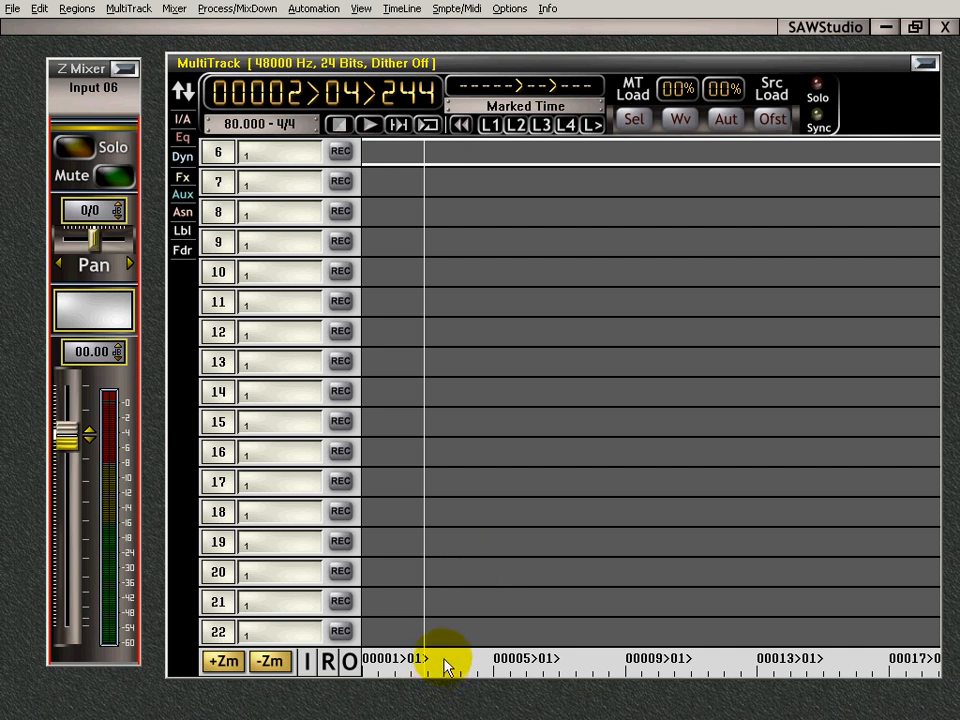
mouse_move(455, 684)
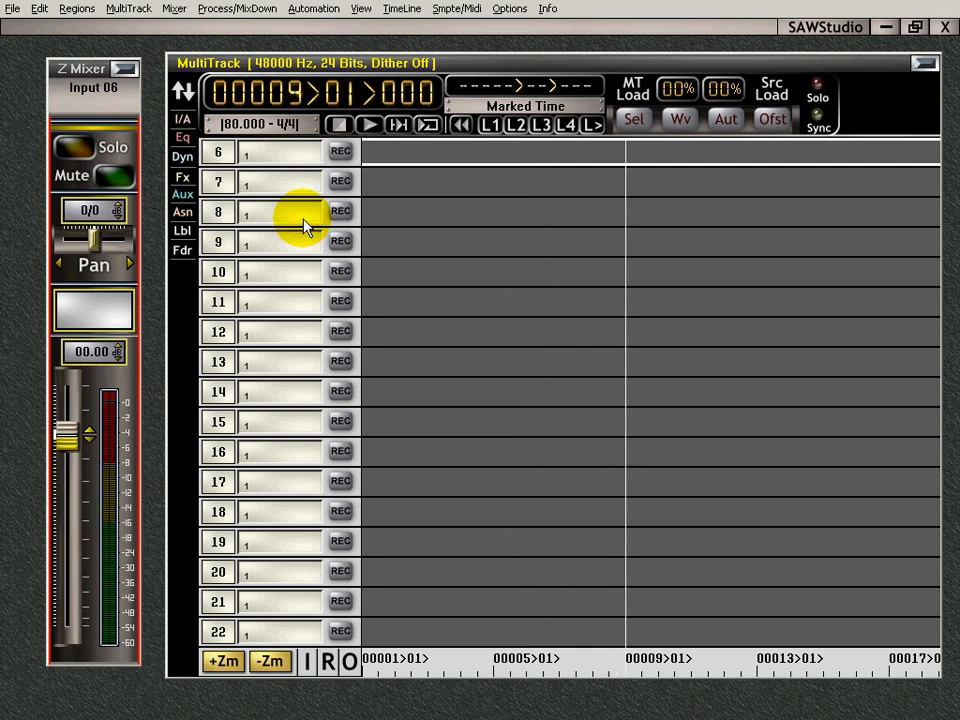
Step: Move the play cursor on the timeline to bar 7, beat 3, tick 161
click(595, 677)
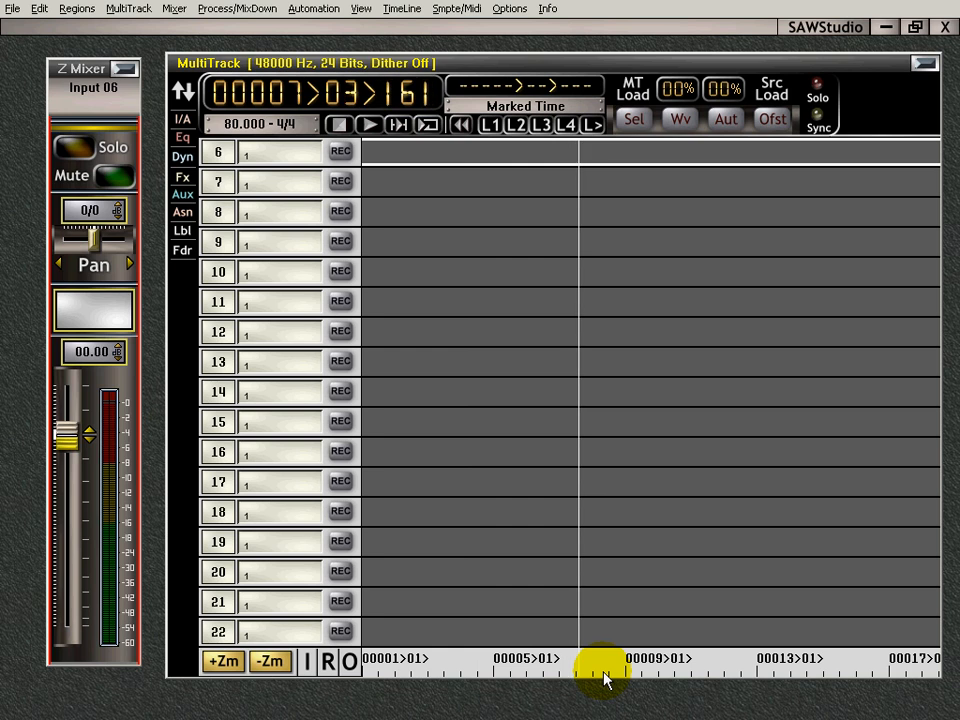
mouse_move(480, 583)
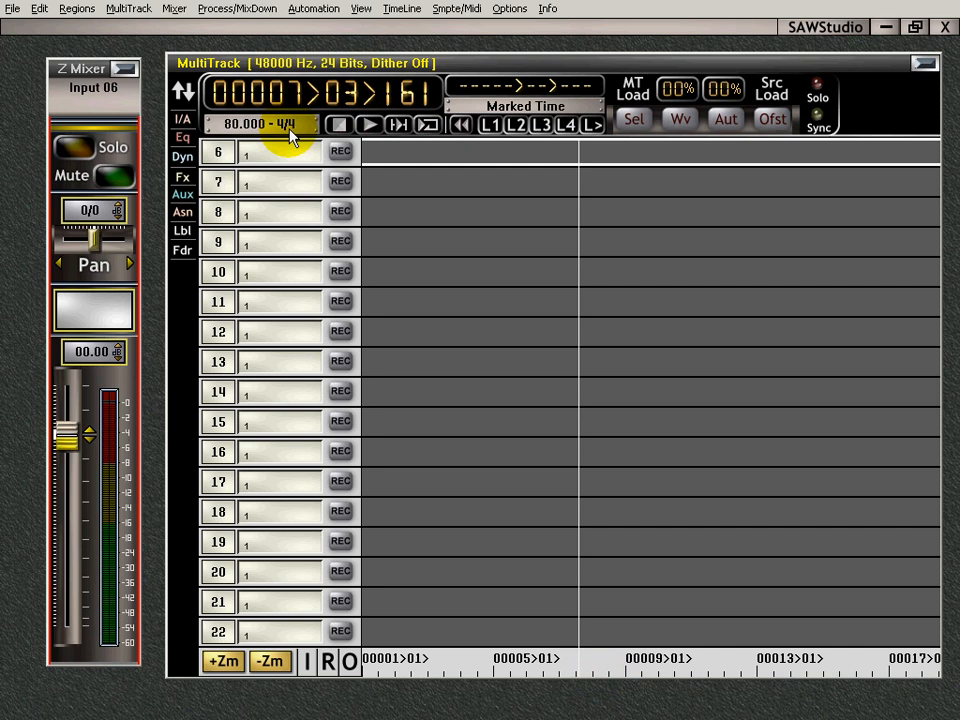
click(262, 125)
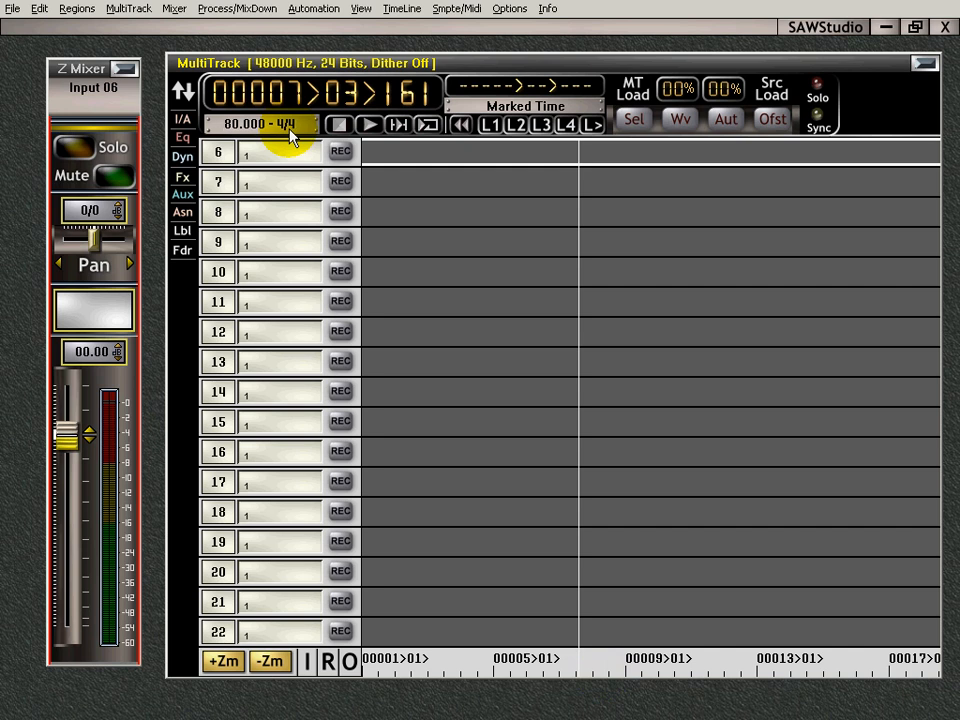
click(290, 124)
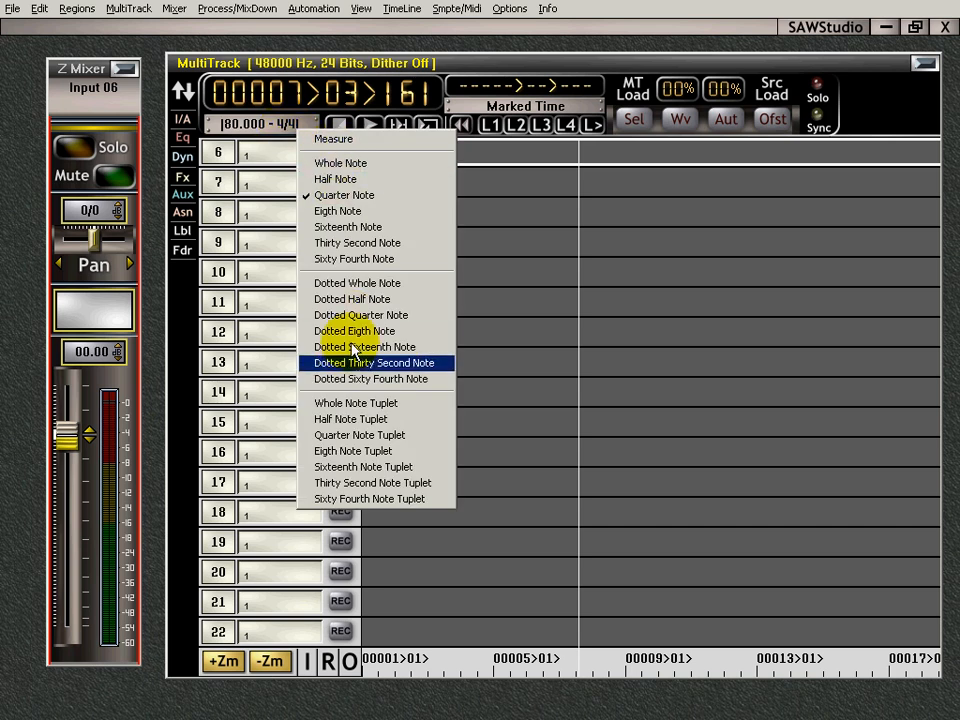
mouse_move(350, 419)
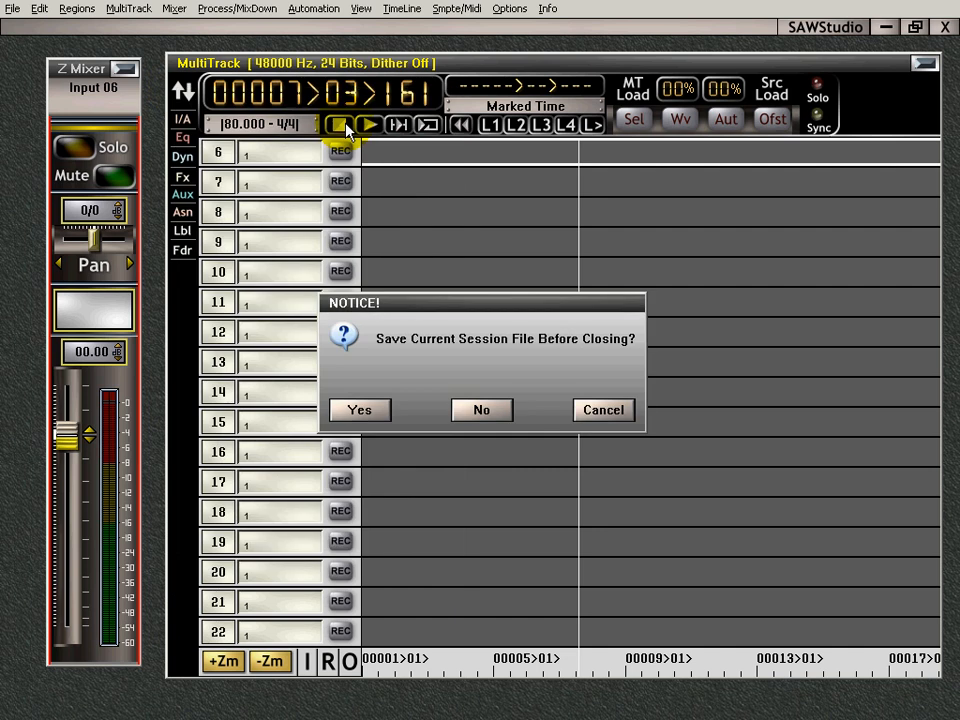
Step: Discard the empty session without saving so Contest.edl loads
click(481, 410)
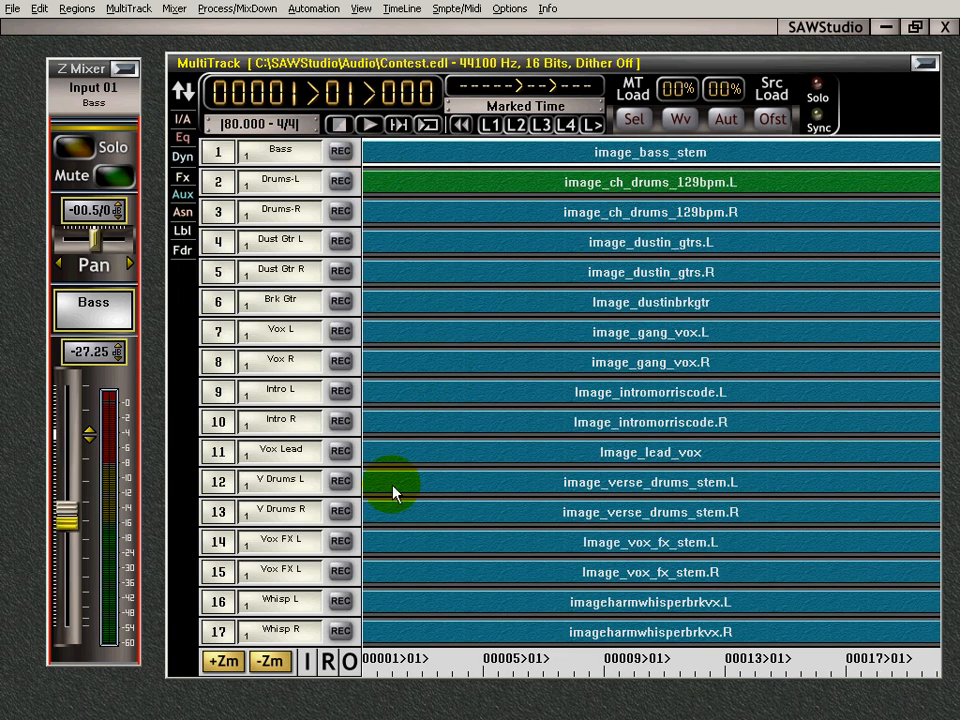
mouse_move(420, 180)
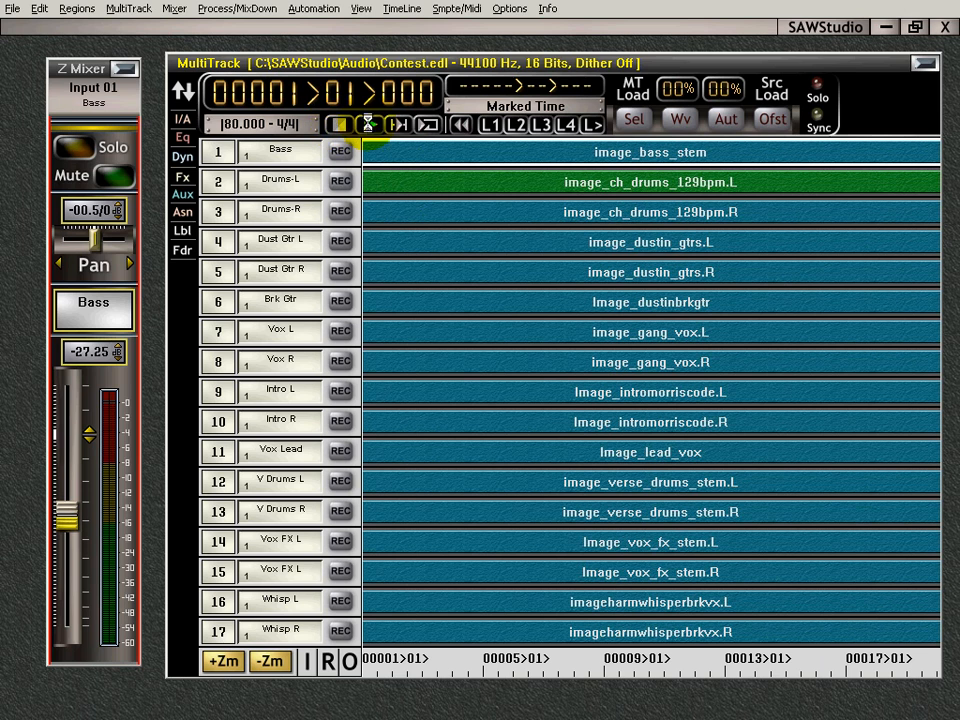
click(332, 124)
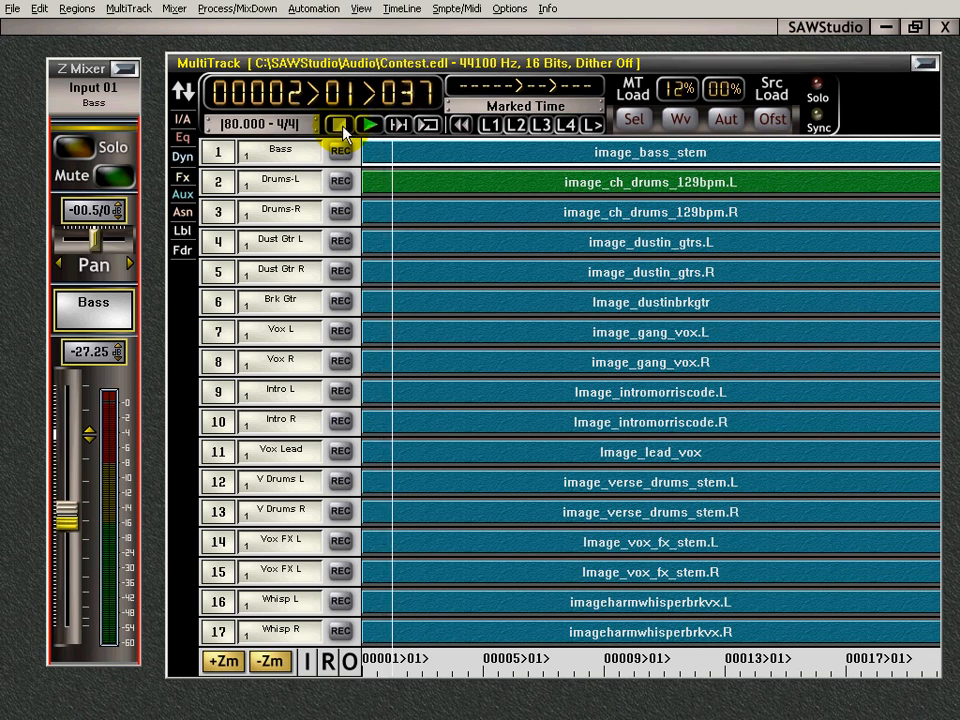
click(341, 124)
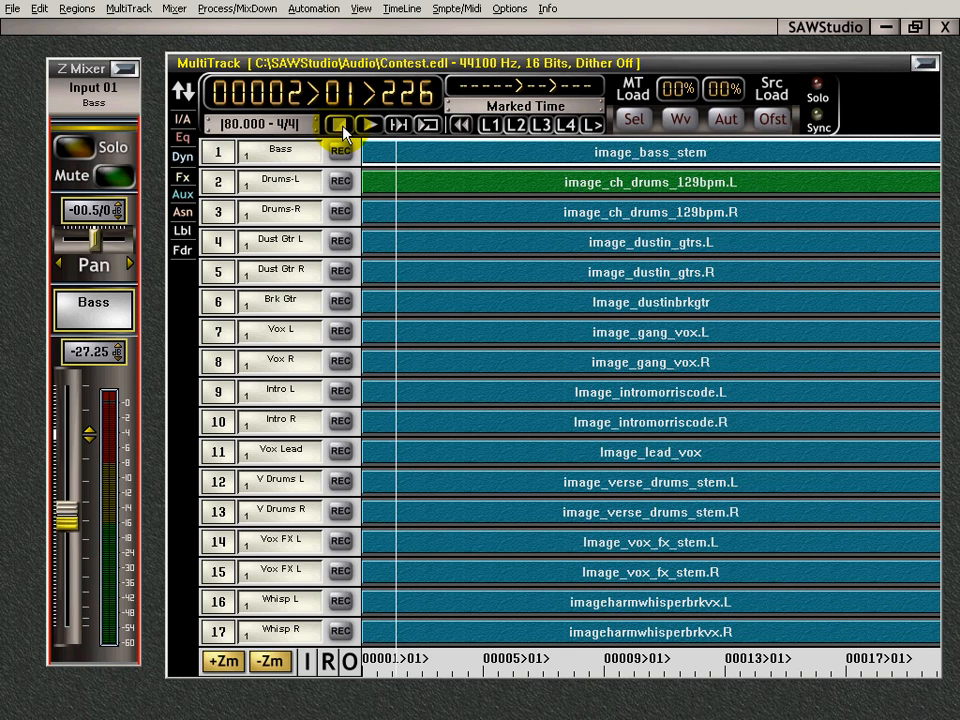
click(343, 124)
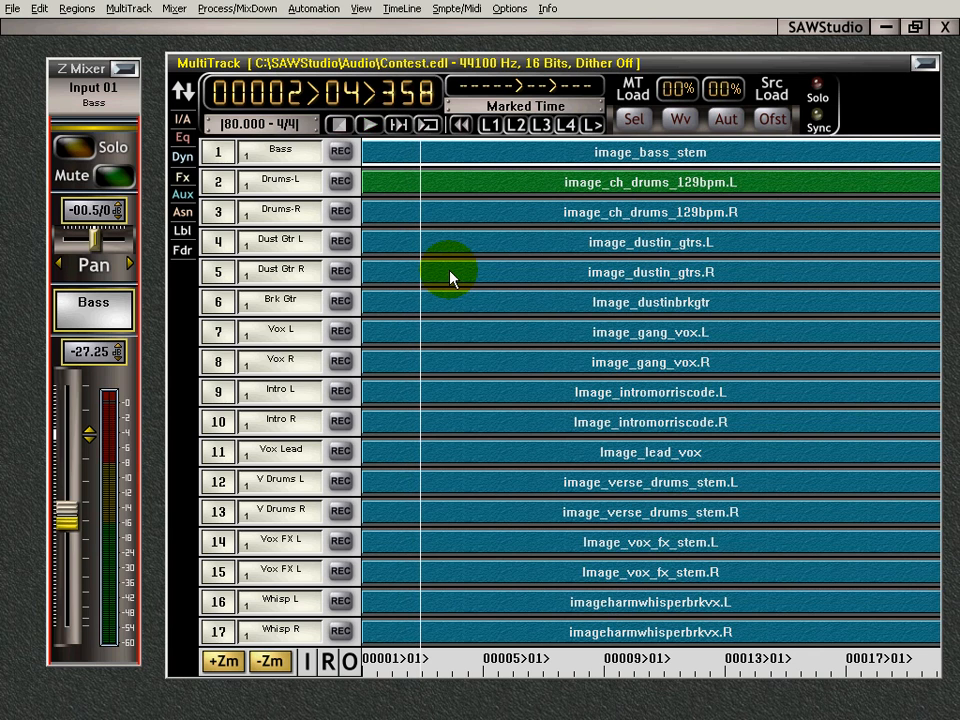
click(362, 123)
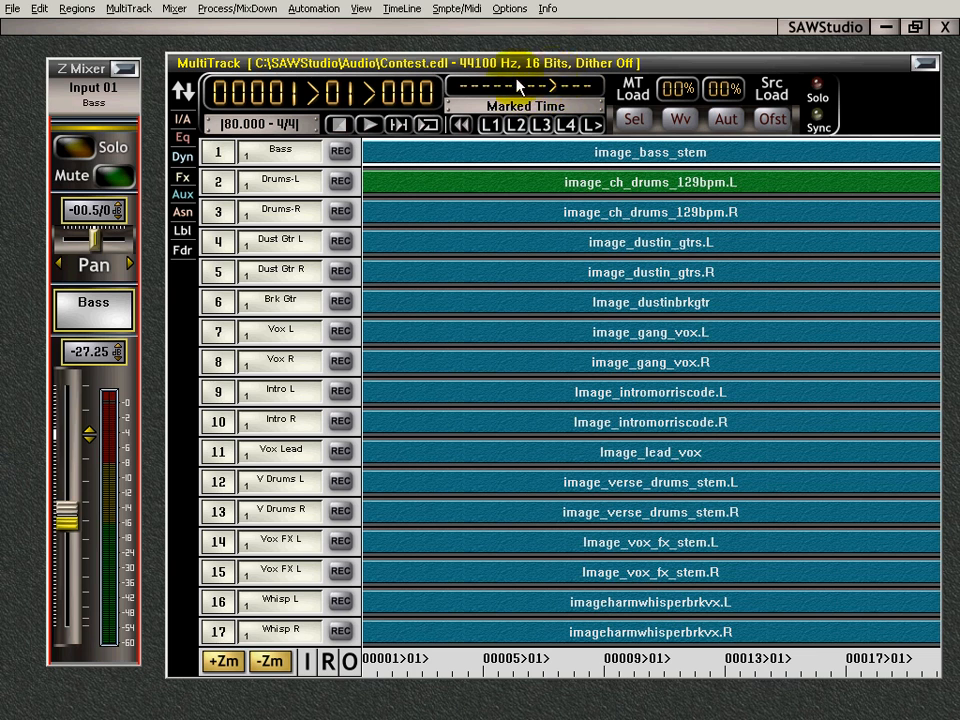
mouse_move(543, 95)
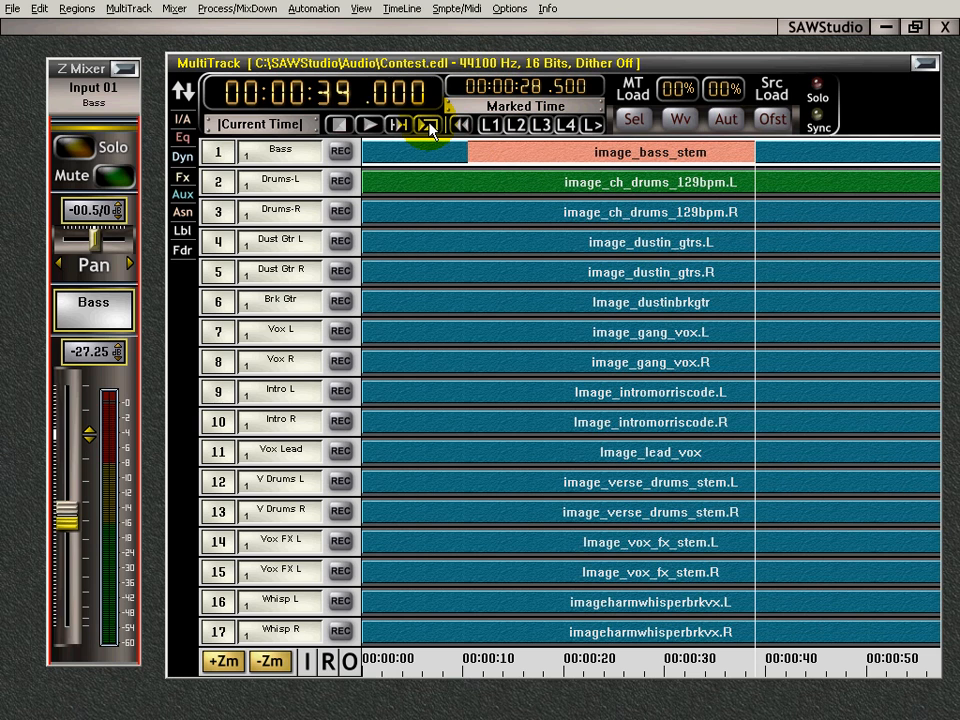
click(424, 124)
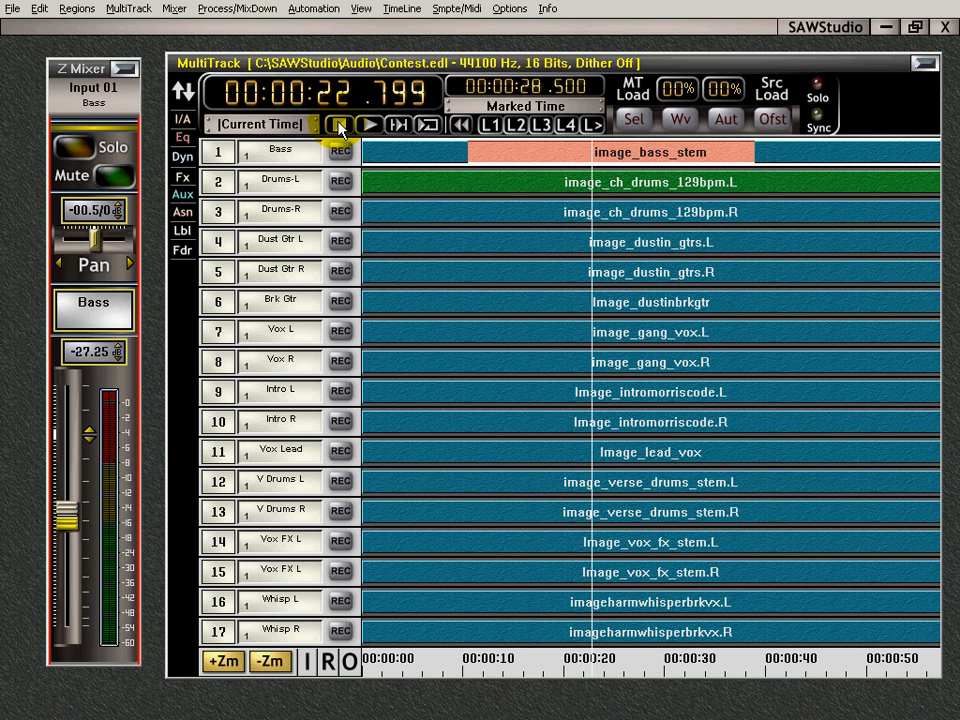
click(383, 125)
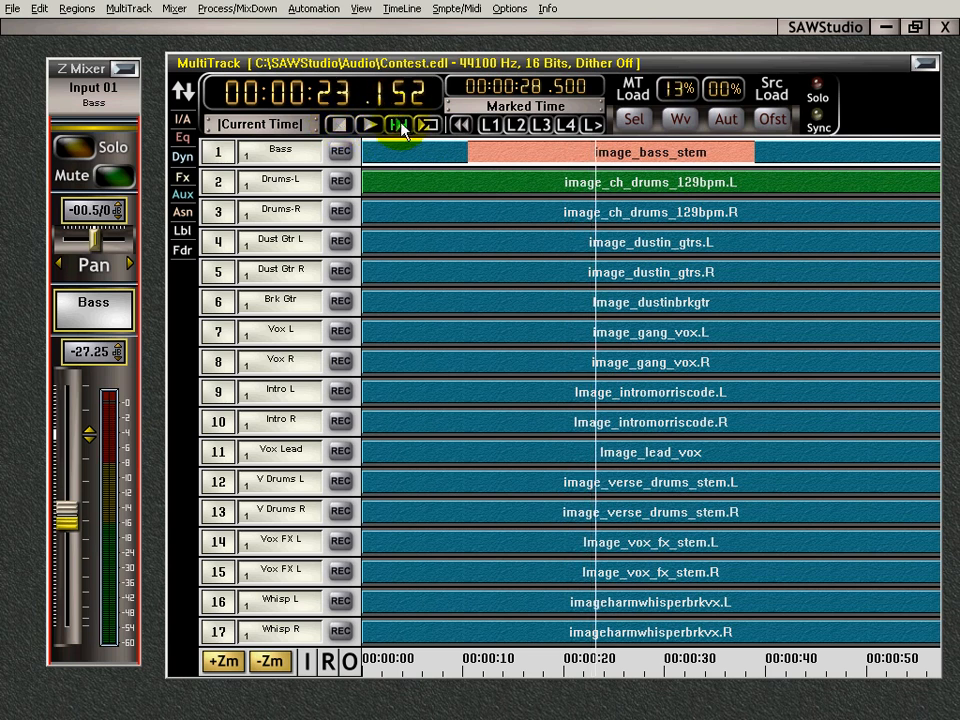
click(397, 124)
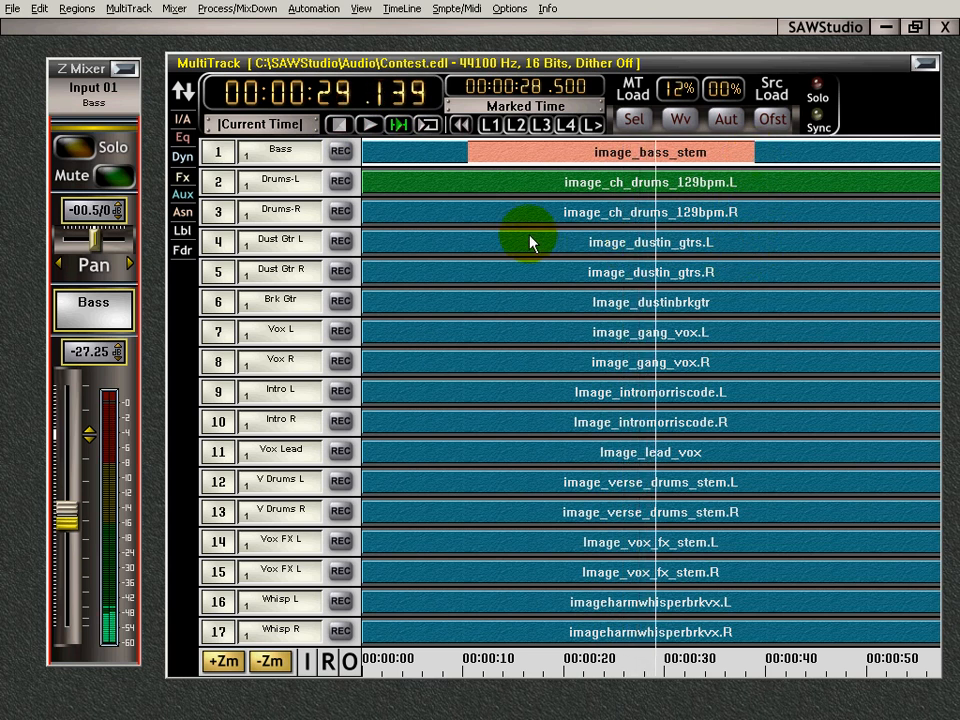
click(340, 124)
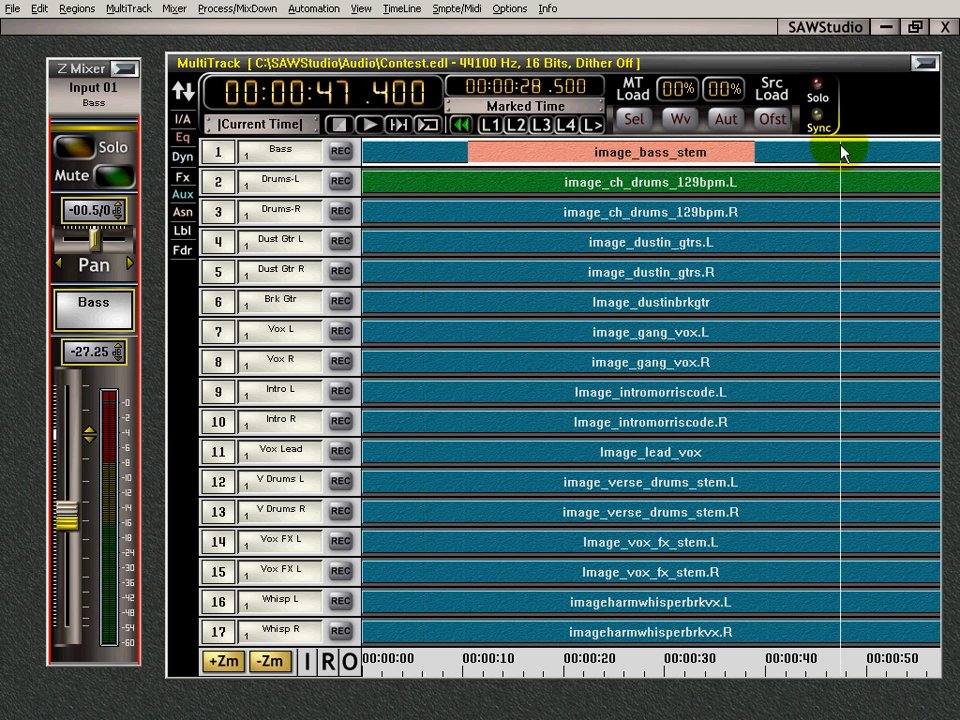
mouse_move(830, 160)
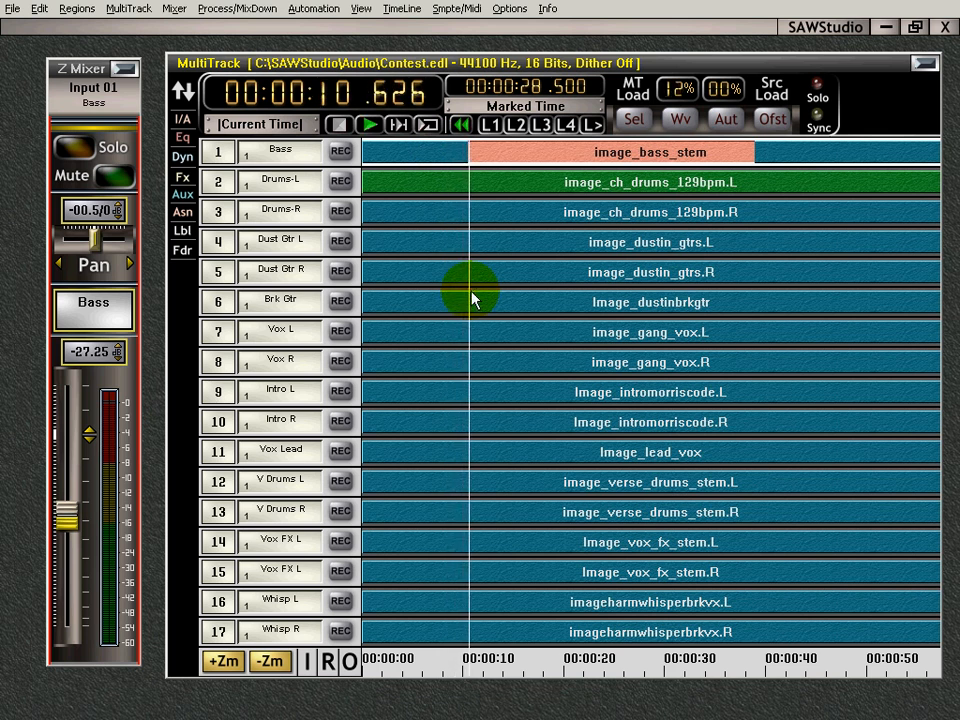
Step: Stop playback and place the cursor in Drums-L at 00:00:11.400
click(361, 124)
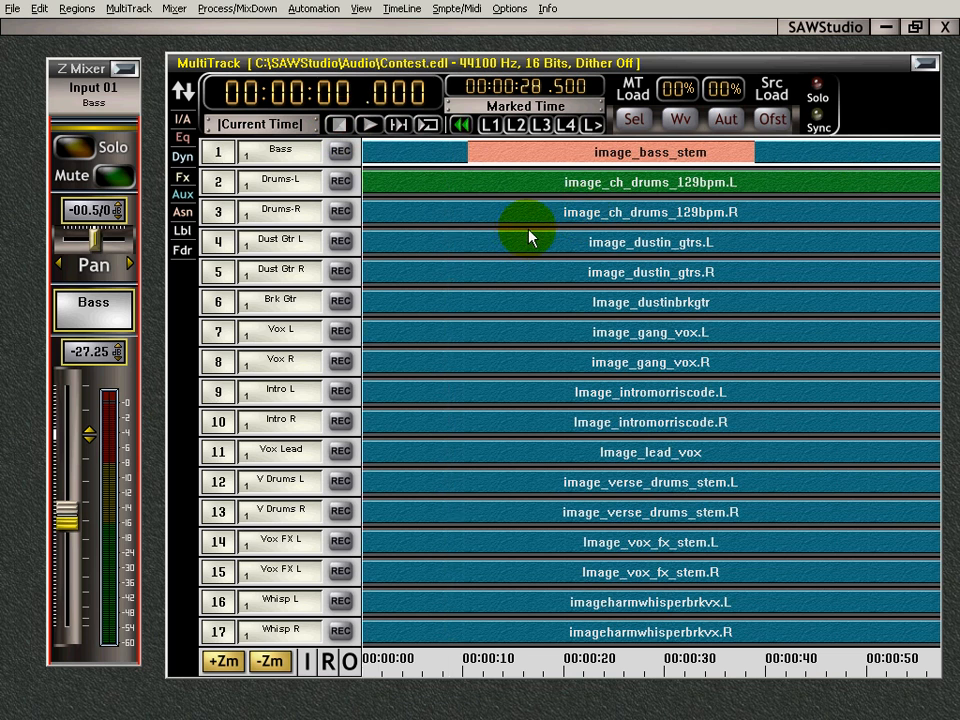
mouse_move(550, 275)
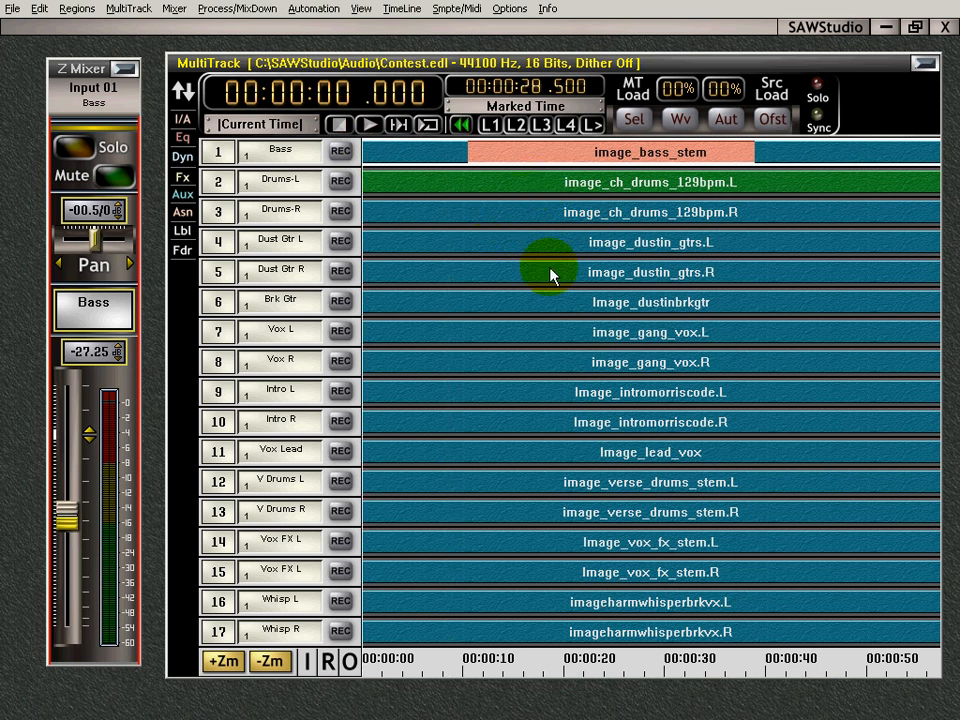
mouse_move(541, 242)
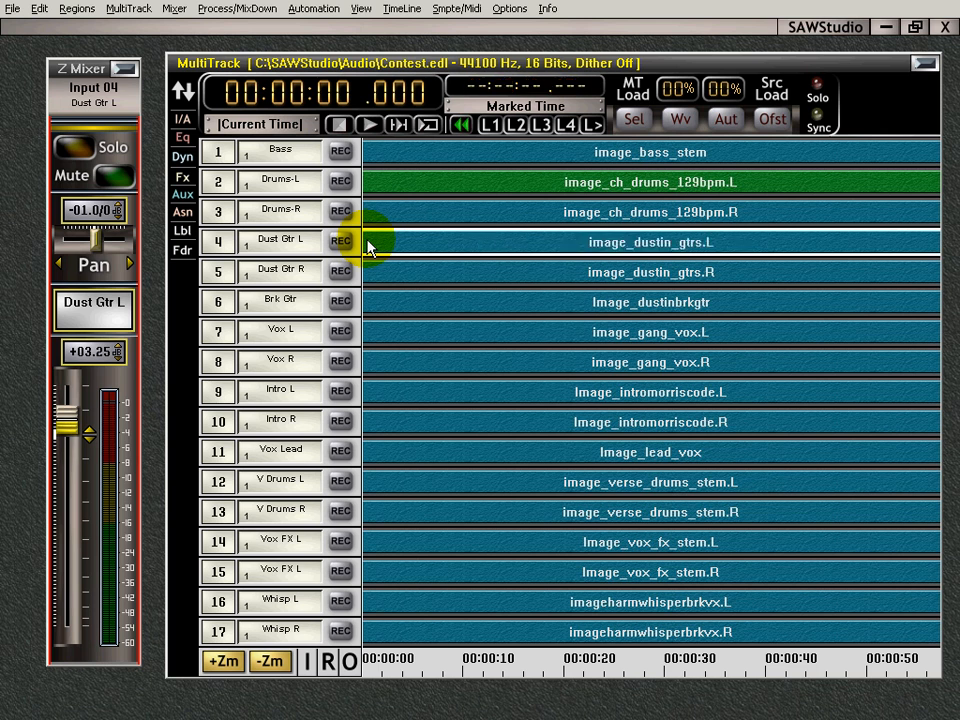
click(480, 182)
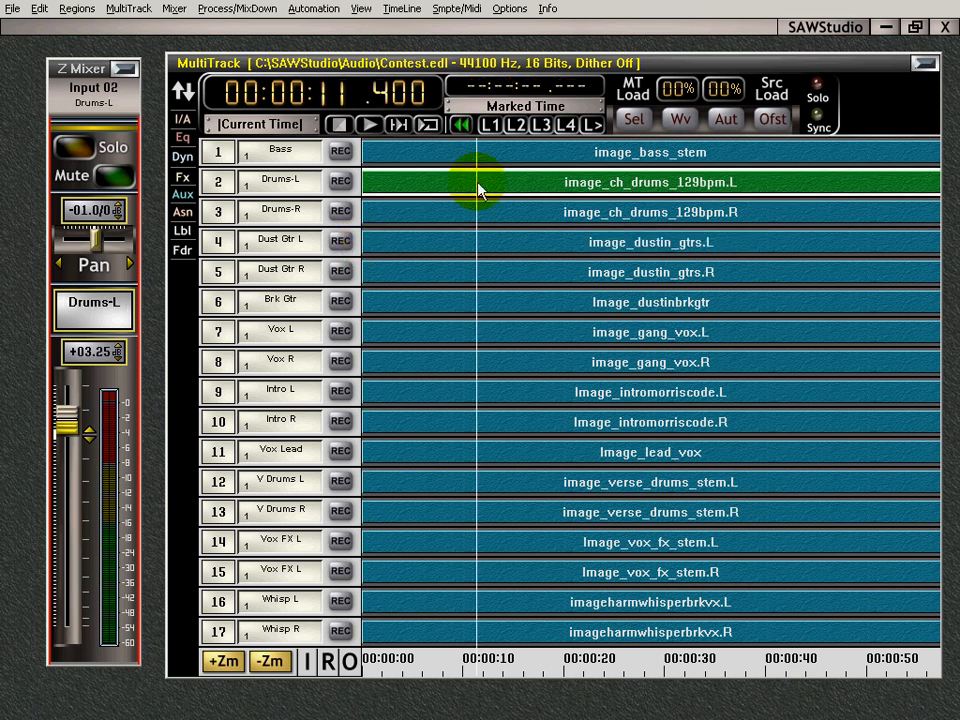
mouse_move(695, 197)
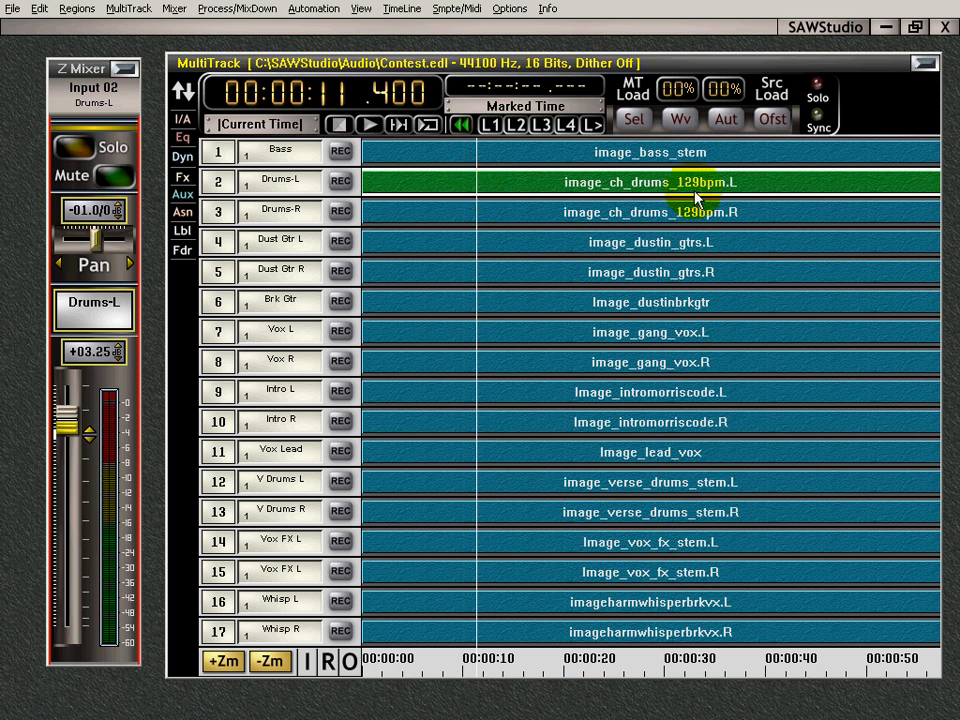
mouse_move(652, 180)
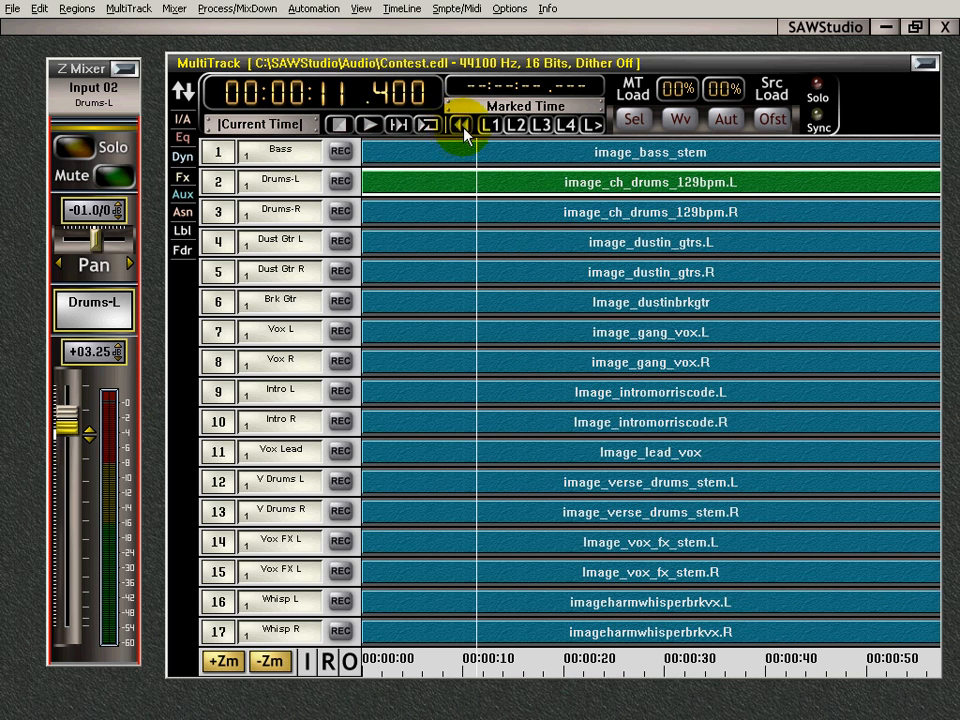
Step: Rewind to the start, then jump to locate point L1 at 00:00:12.700
click(476, 124)
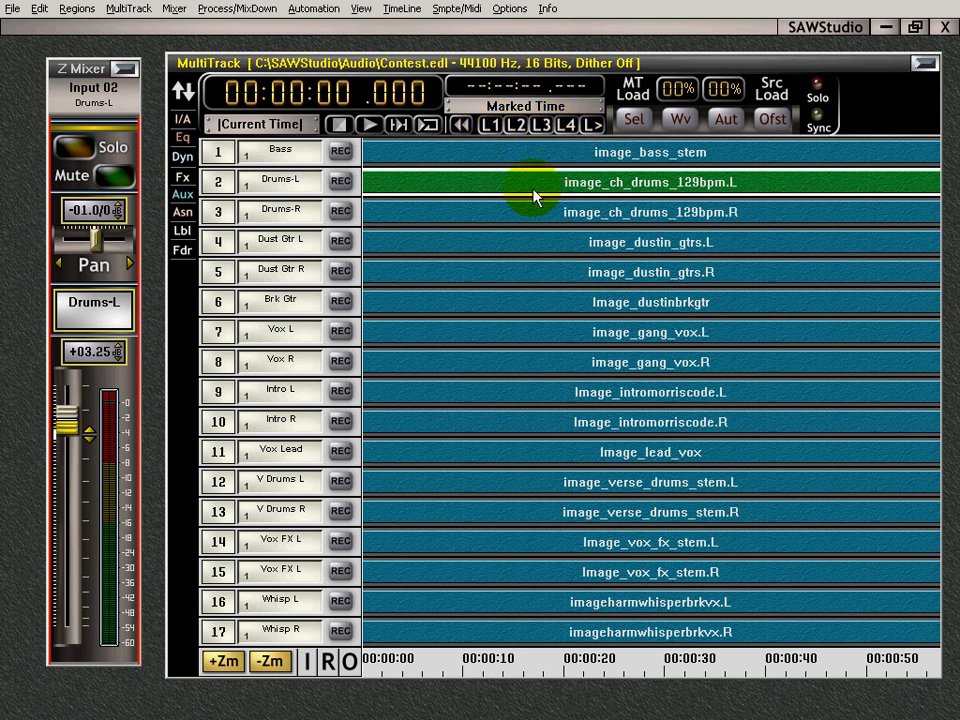
mouse_move(492, 190)
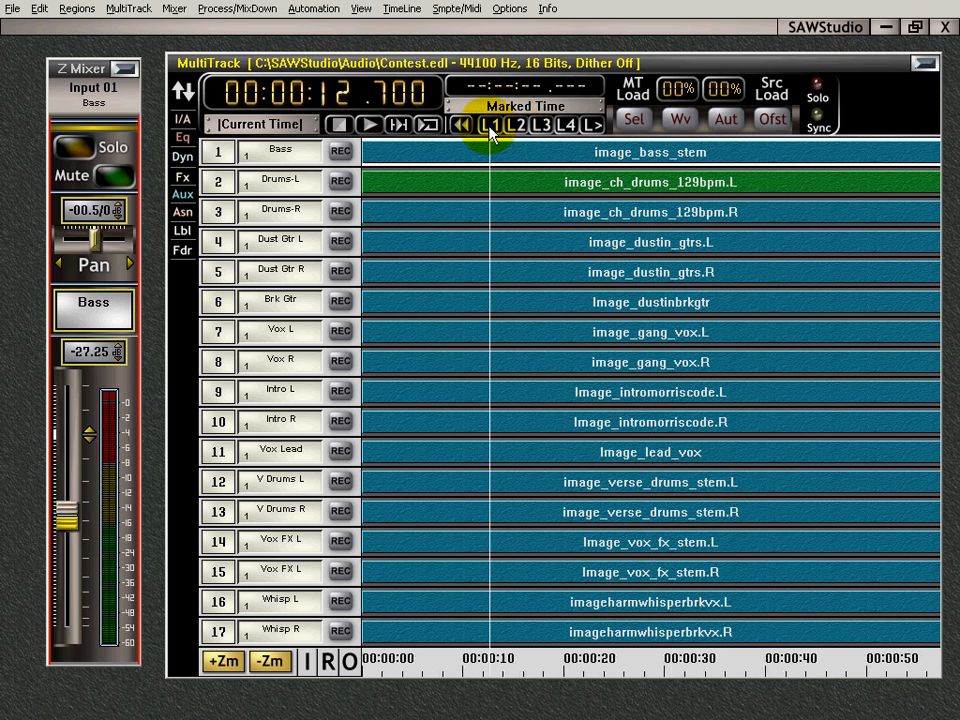
click(514, 124)
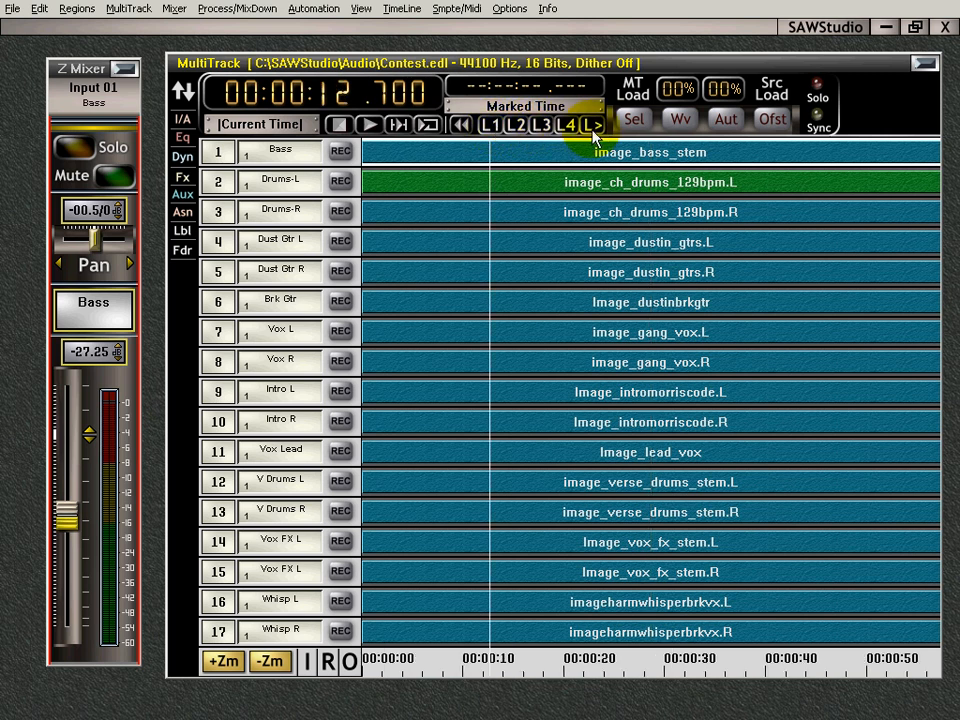
Step: Open the L> locate menu to list the free Locate 05–30 slots
click(598, 124)
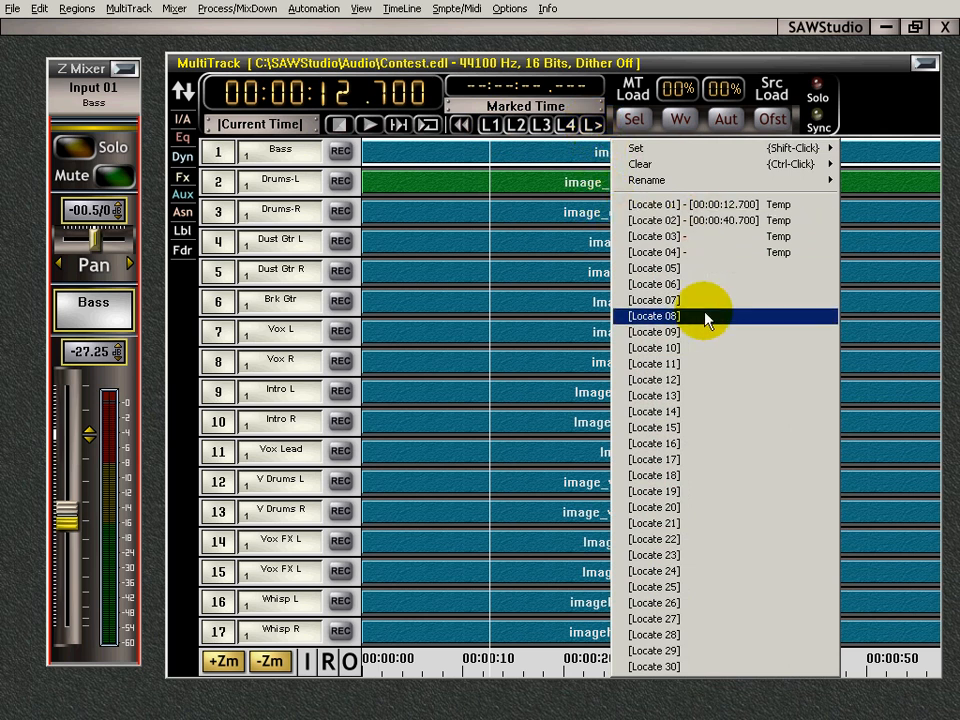
mouse_move(778, 252)
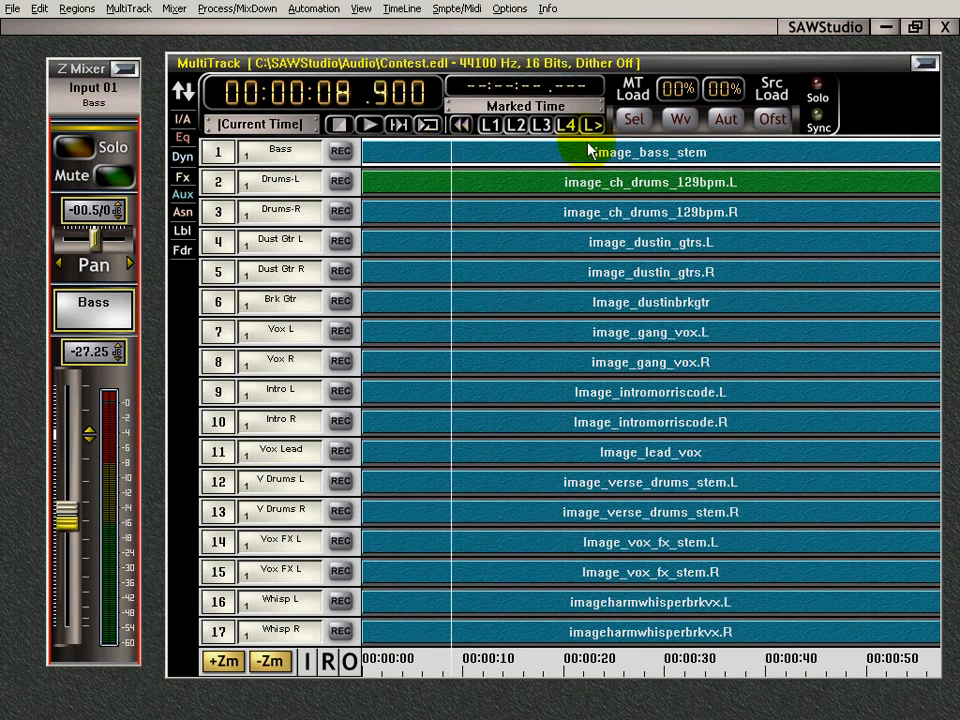
click(634, 119)
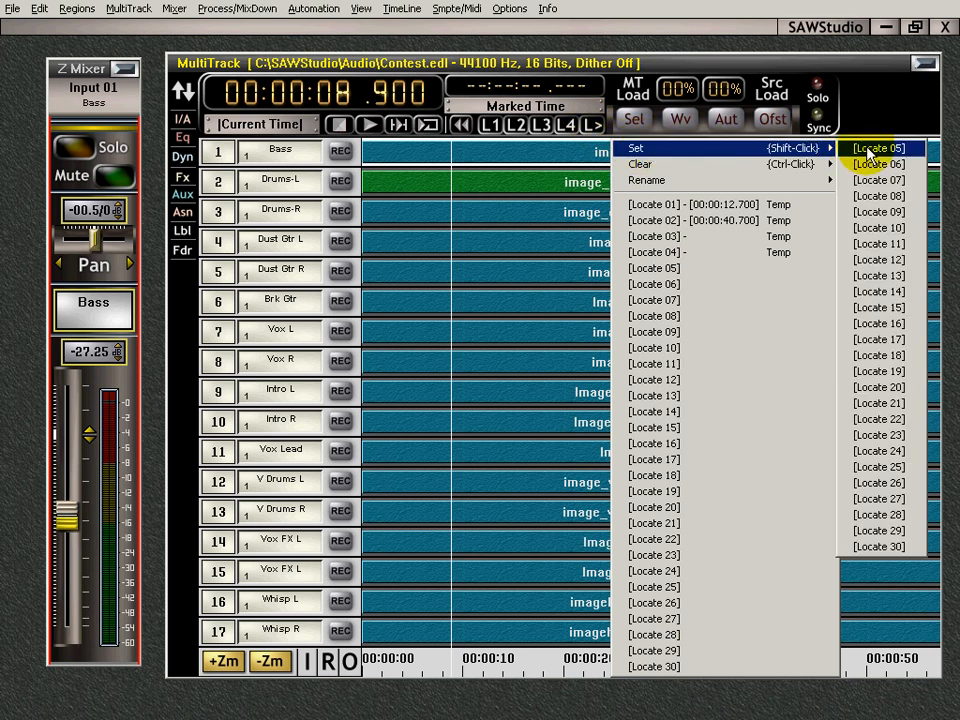
mouse_move(884, 164)
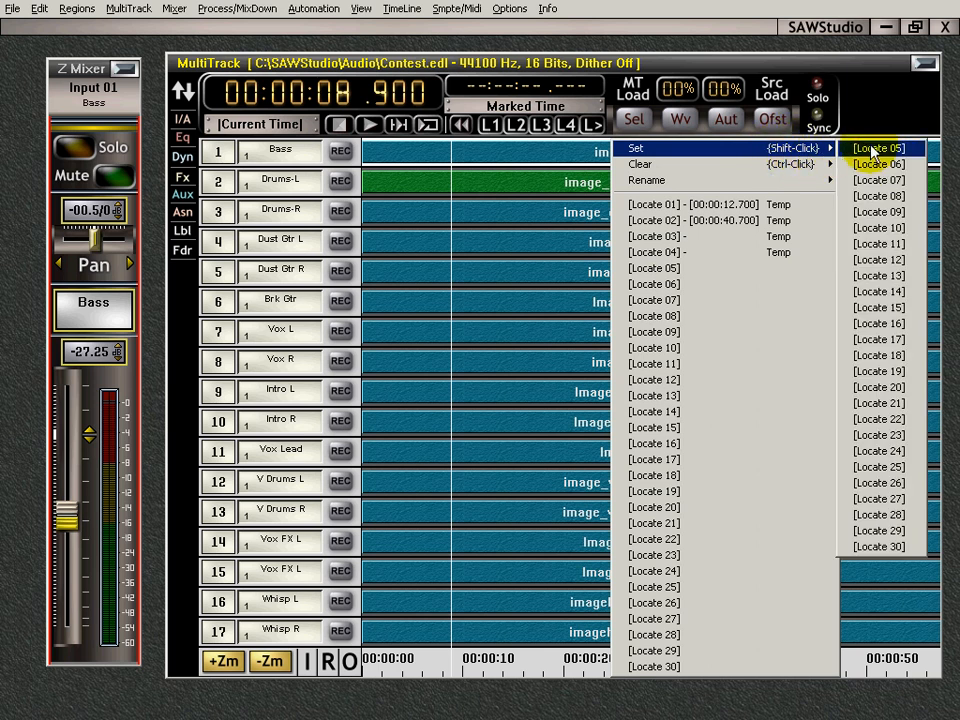
Step: Store 00:00:08.900 as Locate 05 named 'drums', then jump back to it
click(646, 180)
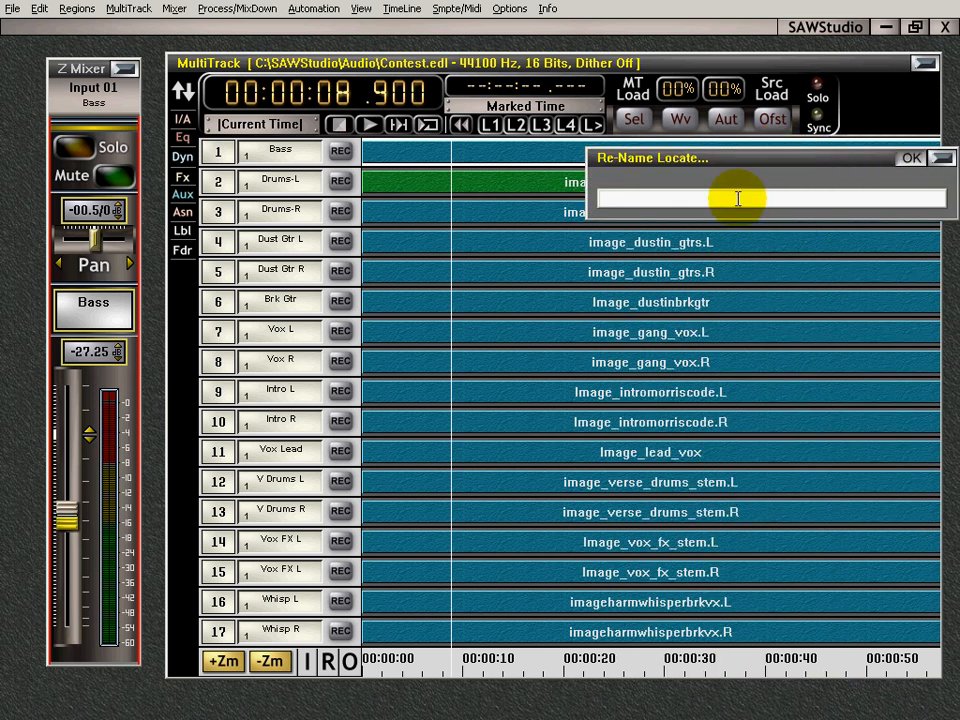
text(dru)
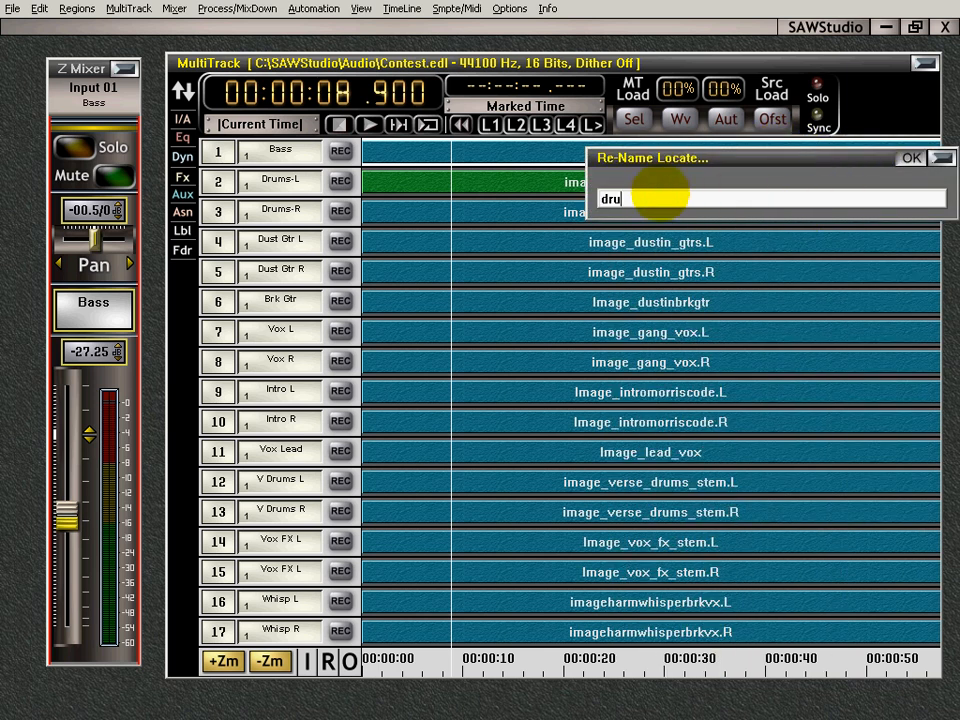
click(911, 158)
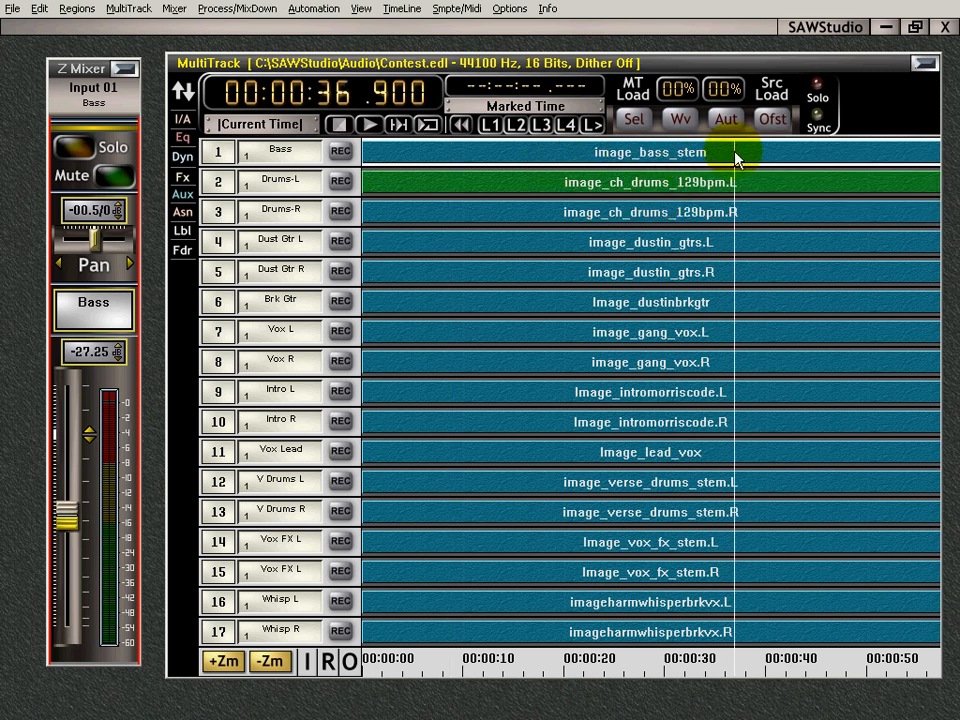
right_click(735, 158)
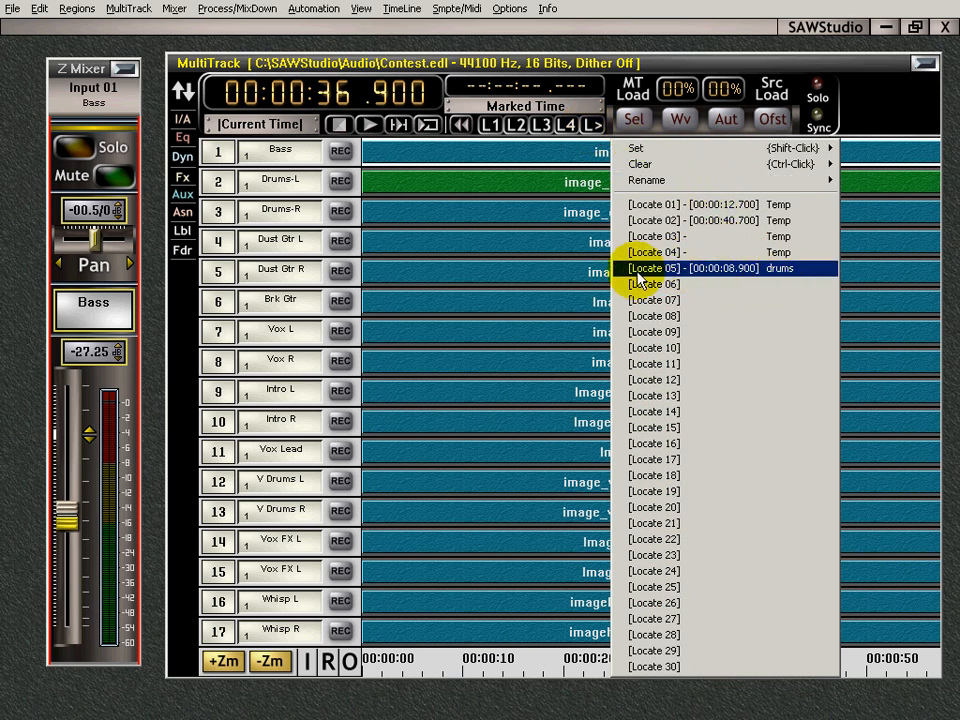
click(693, 268)
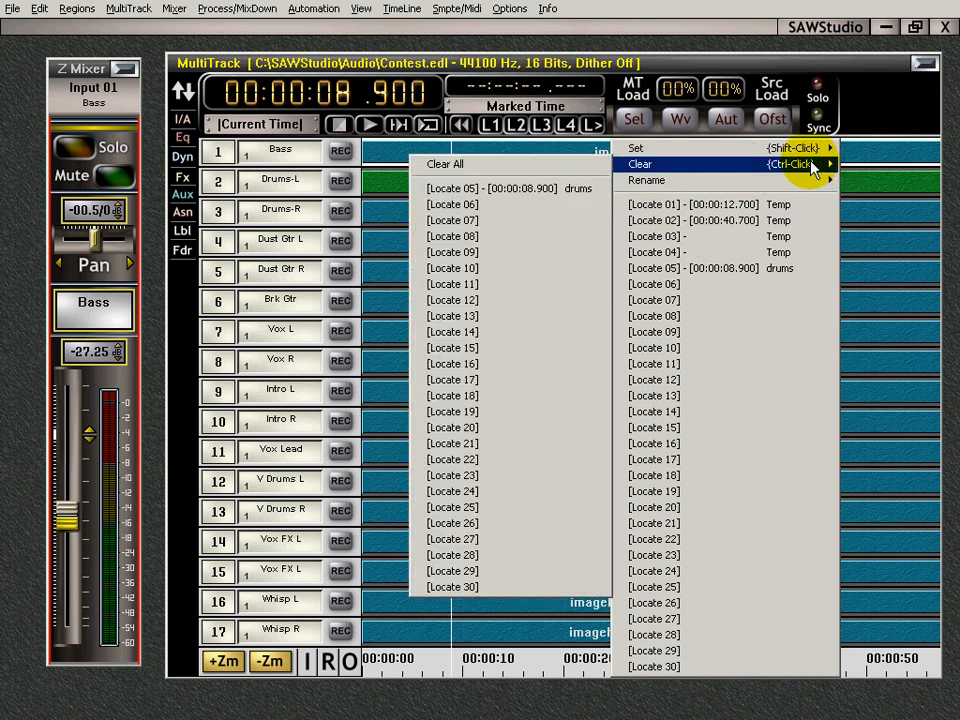
mouse_move(568, 192)
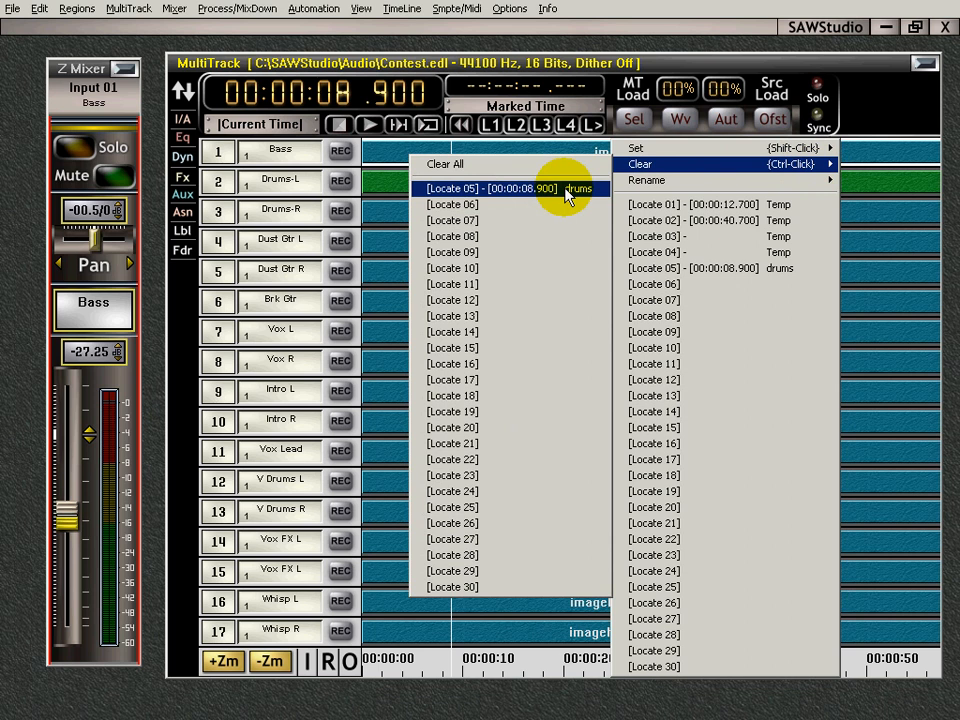
Step: Clear the Locate 05 drums point at 00:00:08.900 from the locate list
click(497, 188)
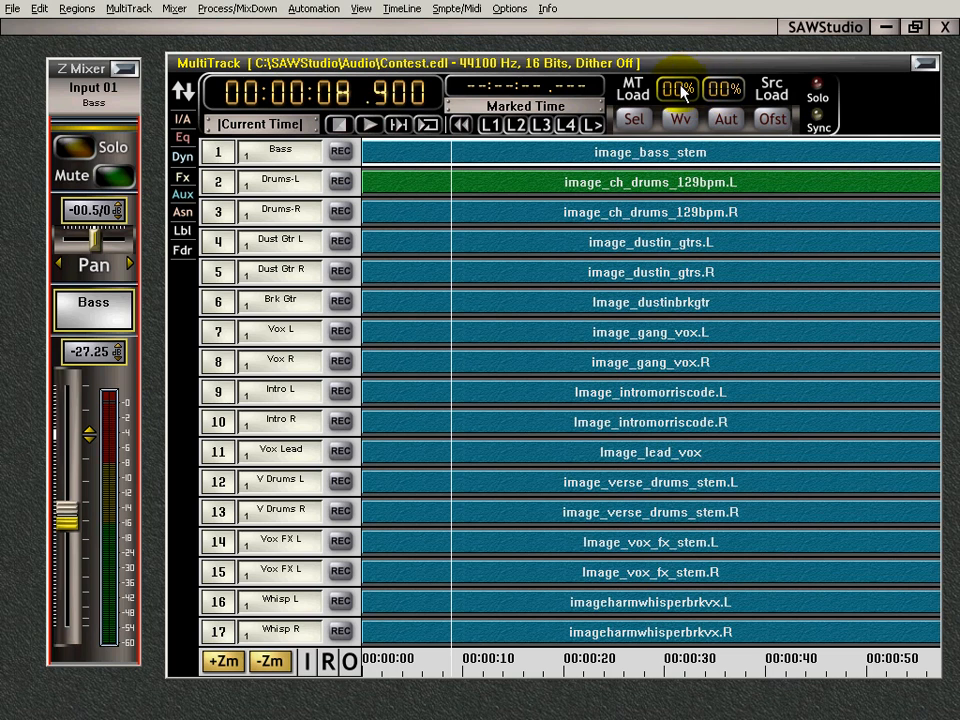
mouse_move(722, 95)
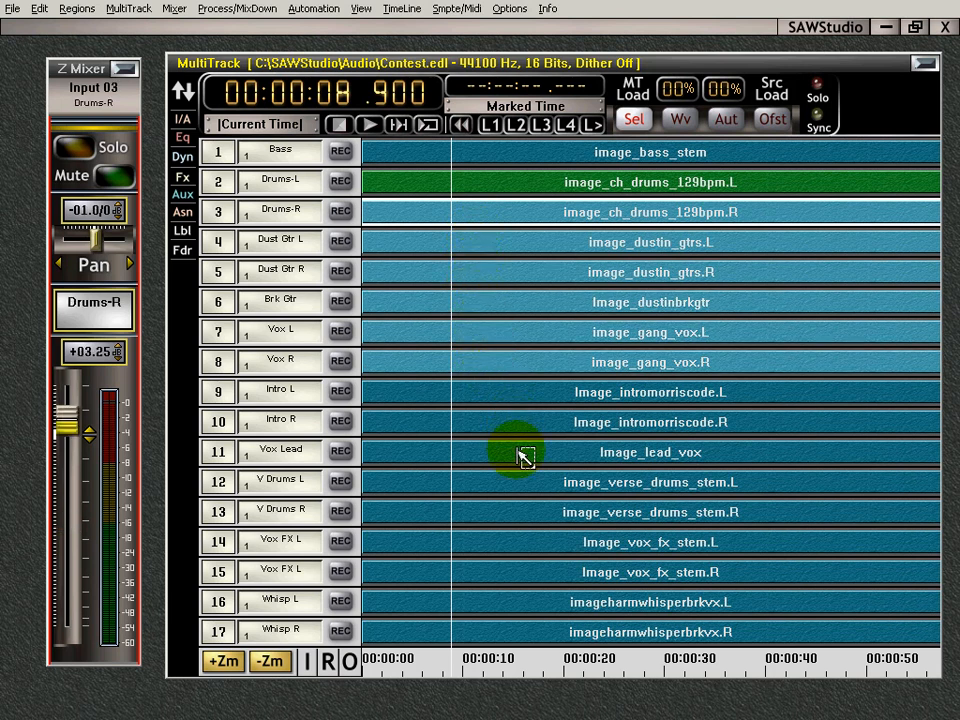
Step: With Sel mode on, mark a track range, clear it, then start selecting tracks 4–6
click(522, 422)
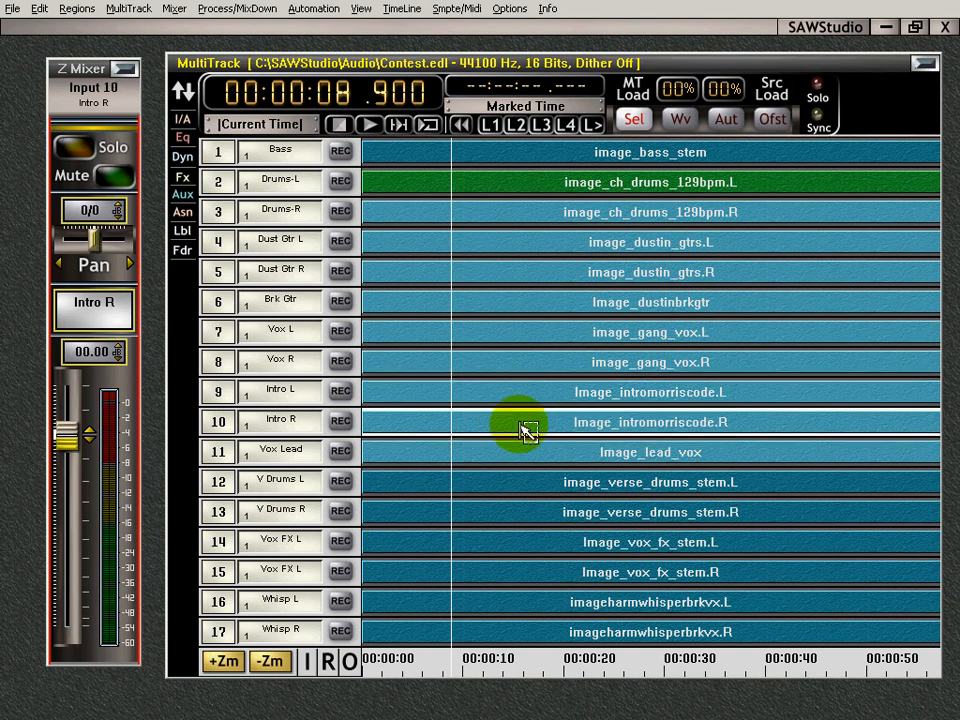
right_click(515, 188)
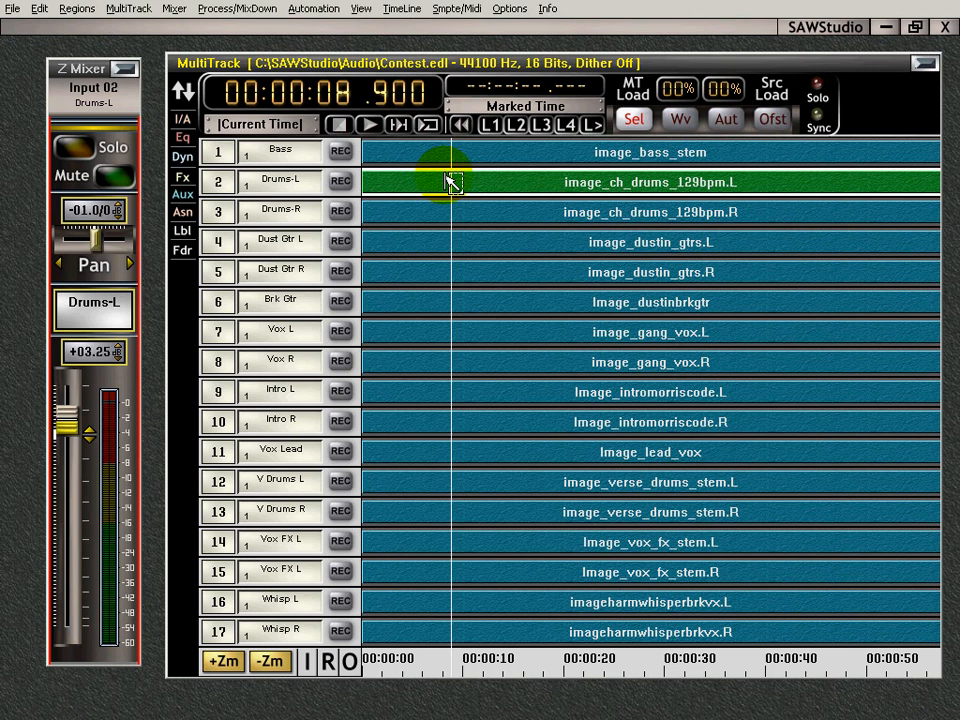
mouse_move(527, 188)
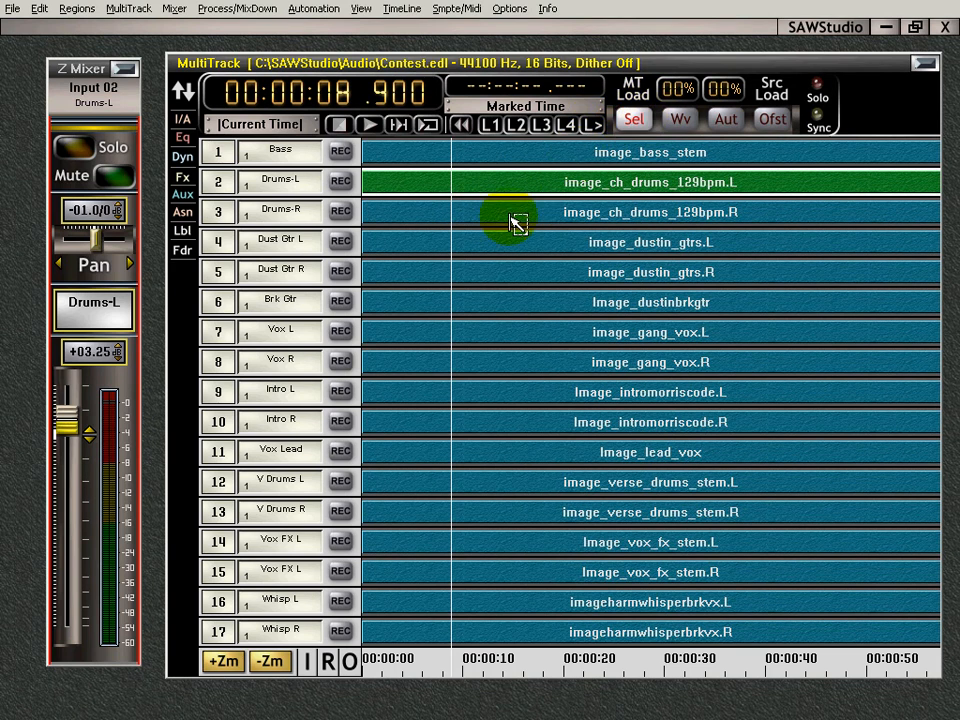
click(505, 272)
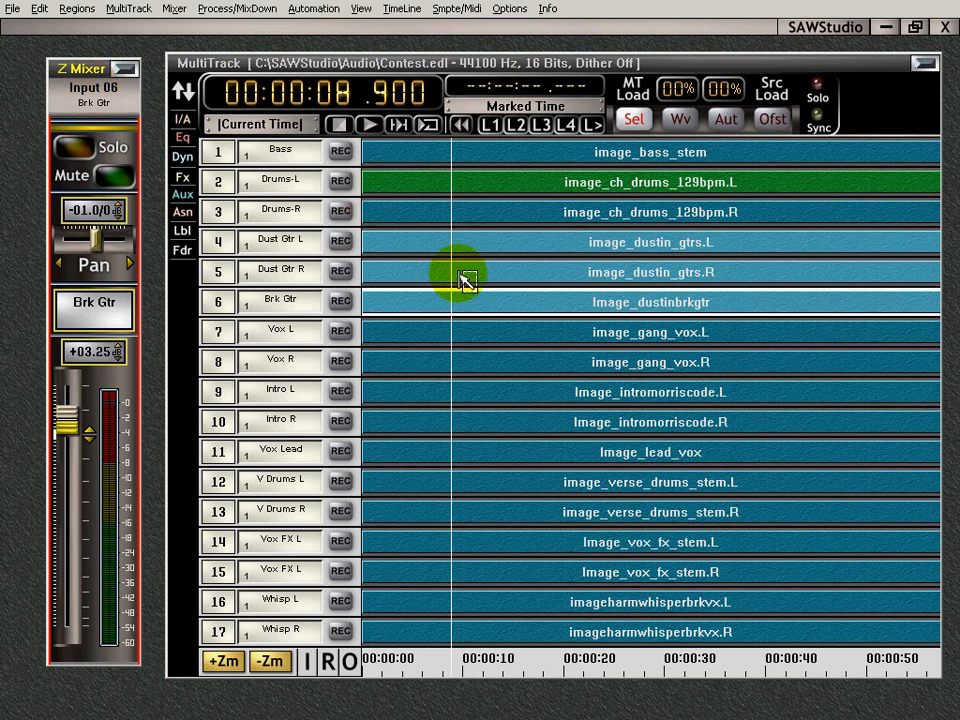
mouse_move(523, 278)
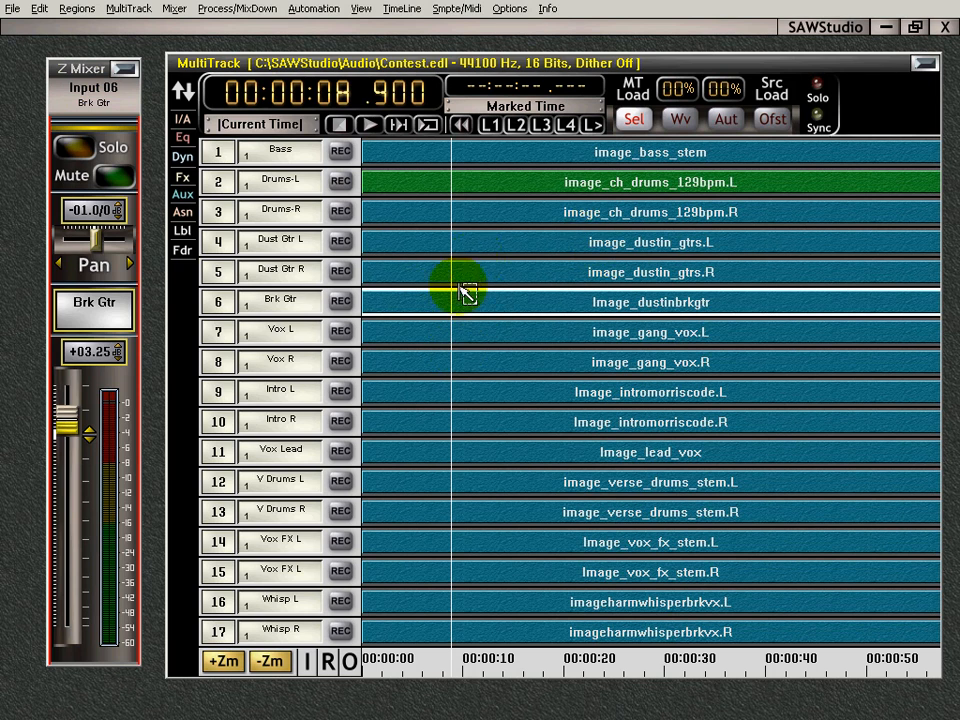
mouse_move(483, 290)
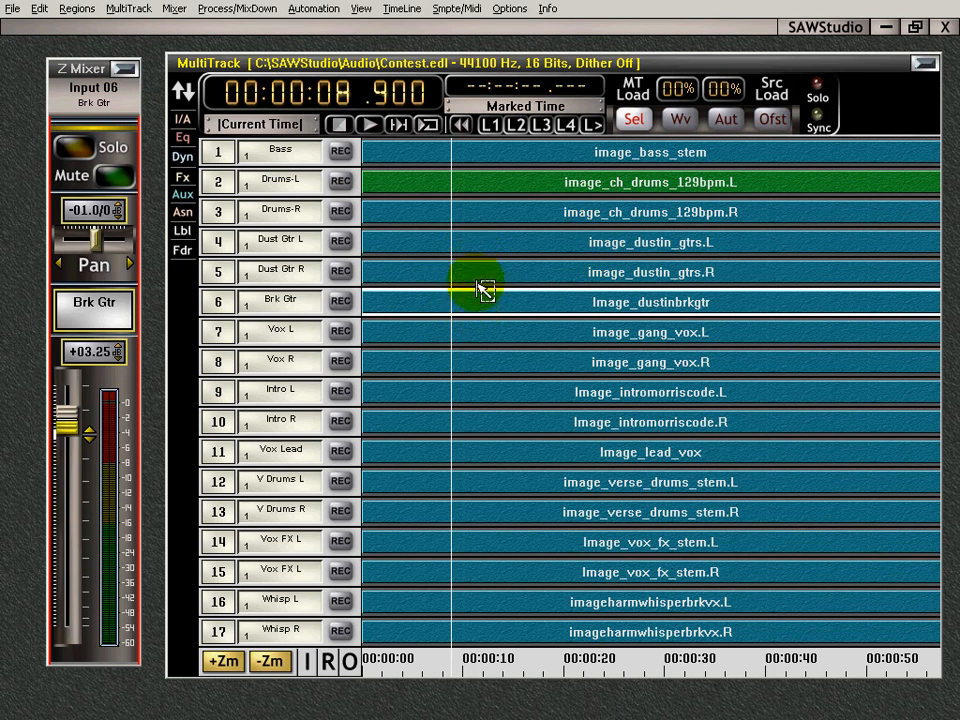